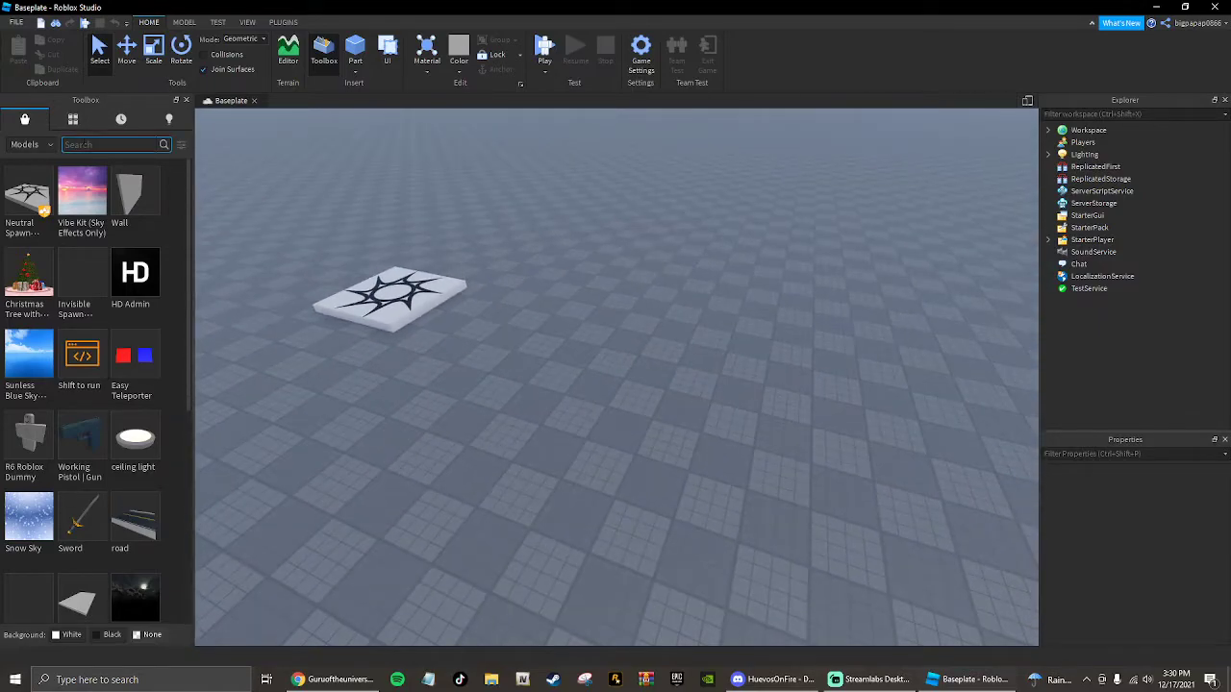
# Search the Toolbox for "2014 Dodge Charger" and insert the police car model into Workspace
pyautogui.write('2')
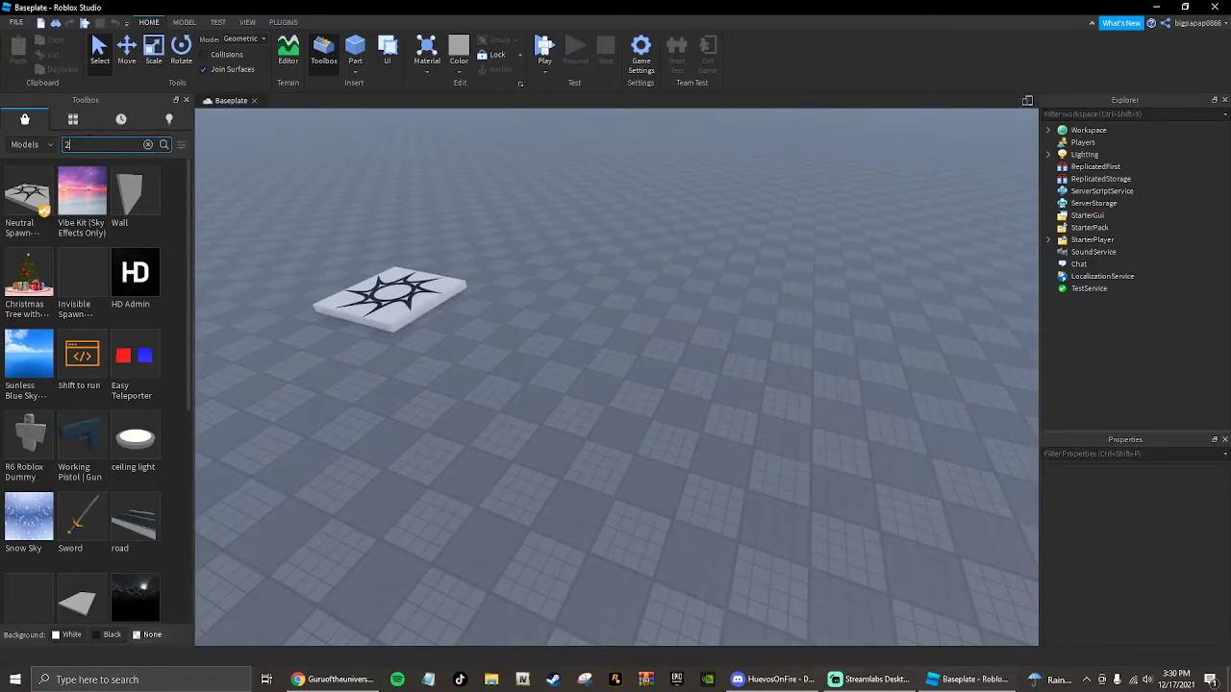
pyautogui.write('2014 Dodge Charger')
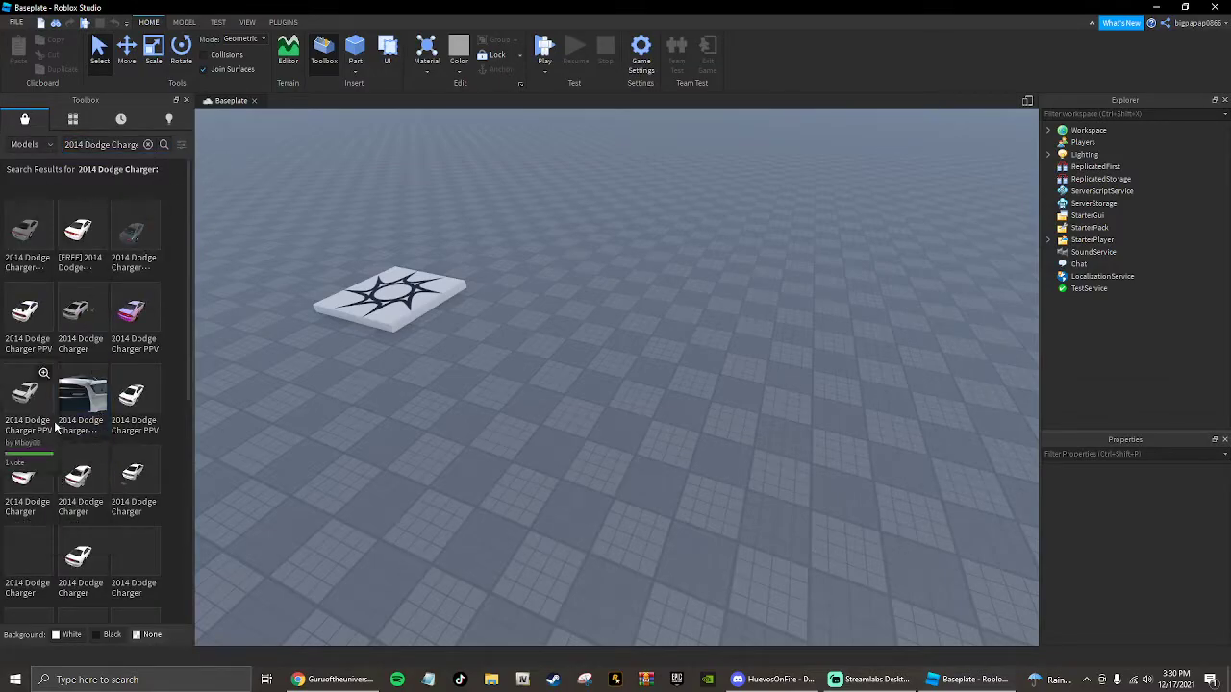
pyautogui.click(81, 394)
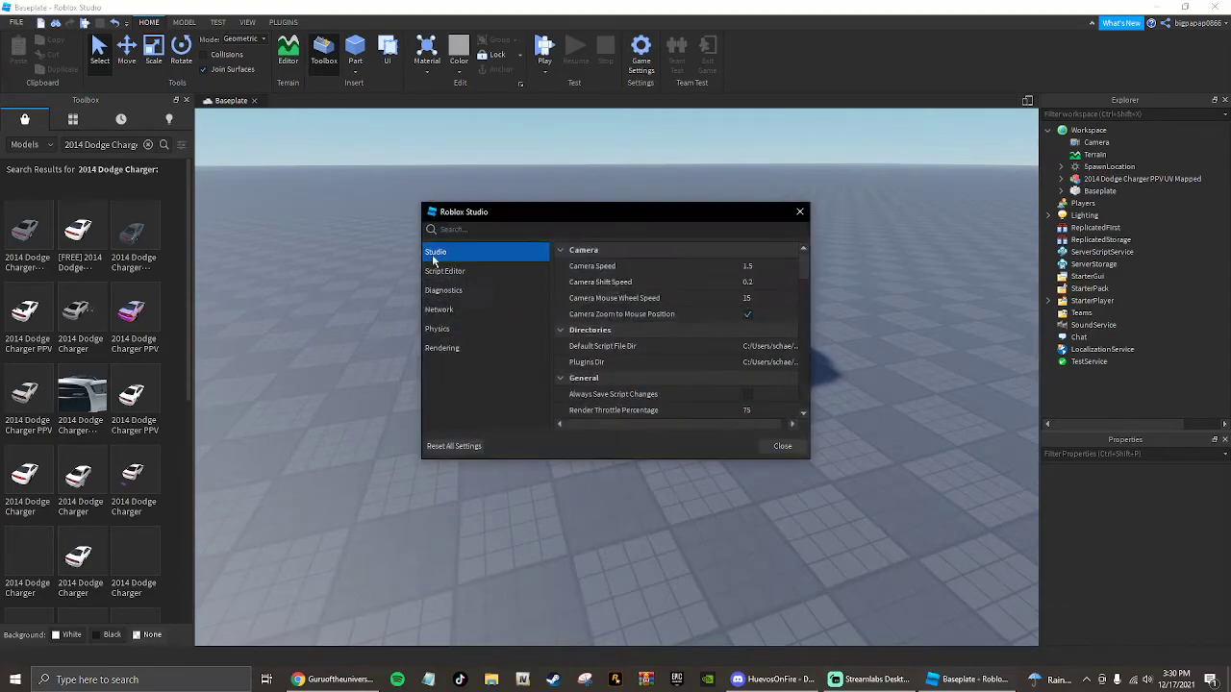
# Search the Toolbox for "Lightbars", insert a lightbar pack, then select the Charger
pyautogui.click(781, 446)
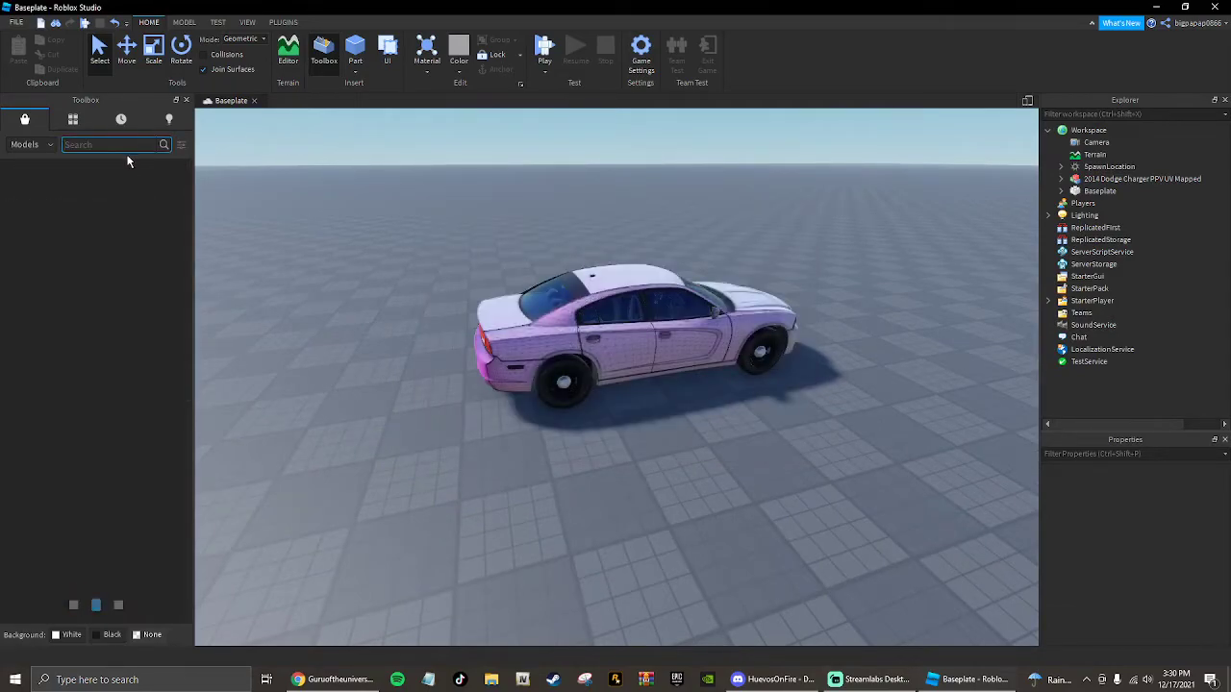
pyautogui.write('Lightbars')
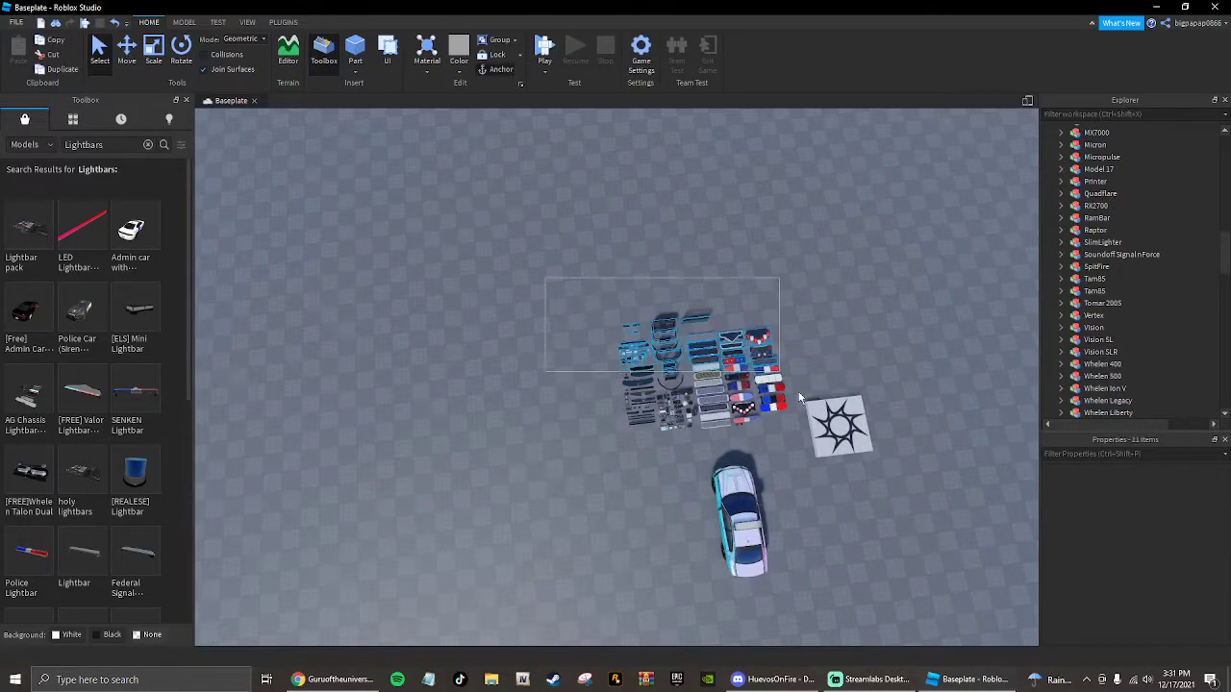
pyautogui.click(702, 362)
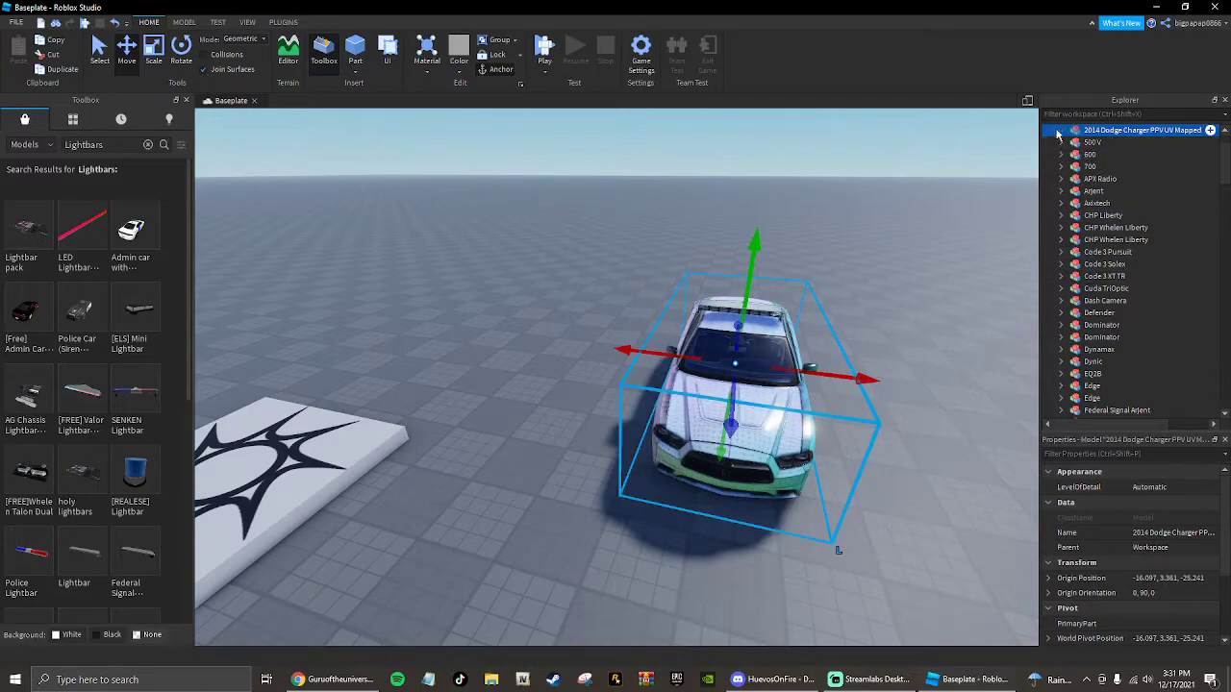
# Add a new Model named Lightbar under the car Body holding the Whelen Liberty lightbar
pyautogui.click(1060, 130)
pyautogui.write('mod')
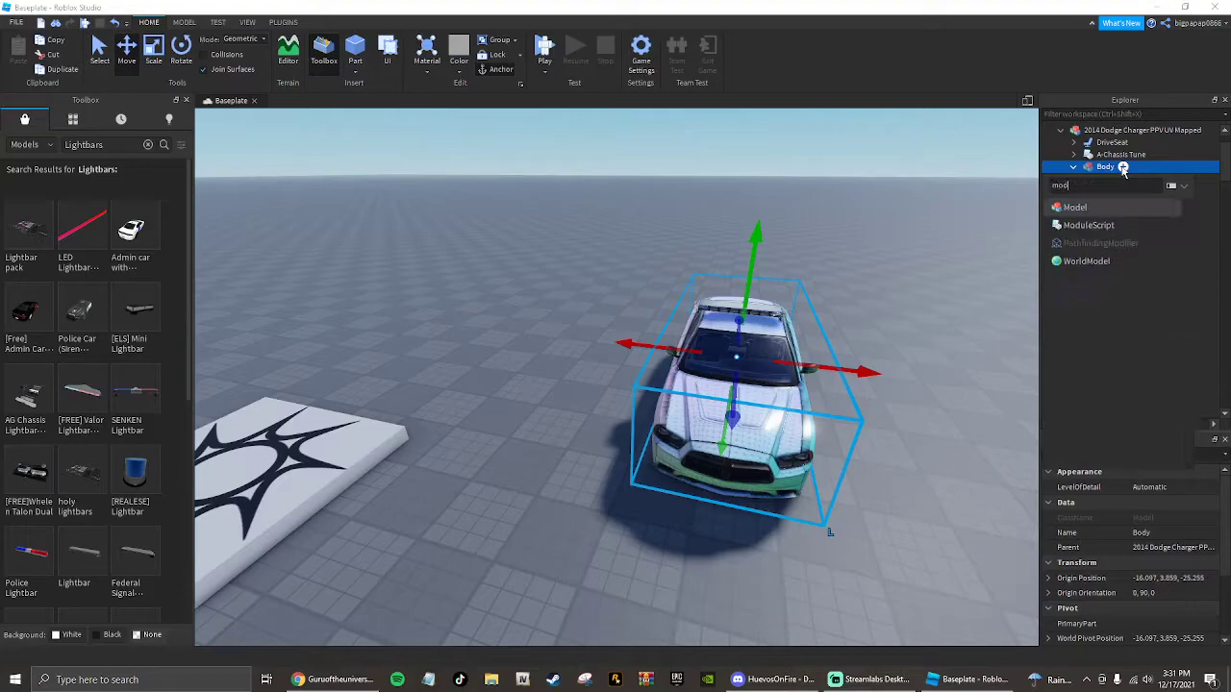
pyautogui.click(1073, 165)
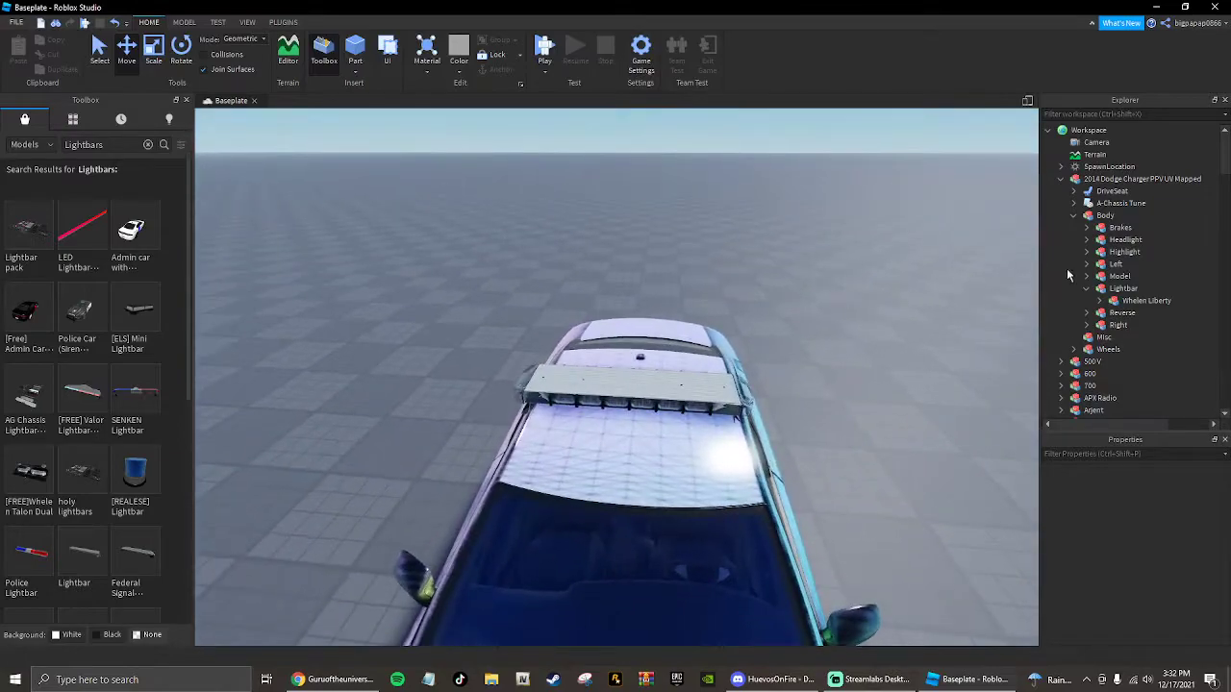
# Add neon red and blue Parts to the Lightbar model, scaled and placed over the lightbar
pyautogui.click(1123, 289)
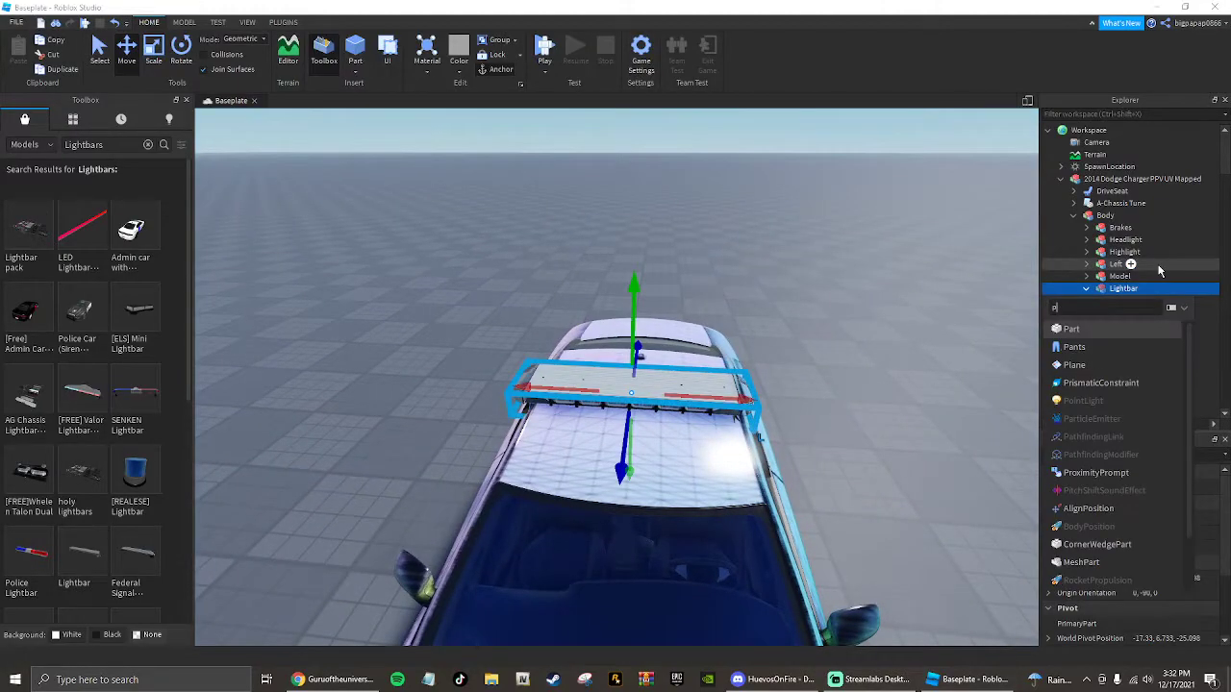
pyautogui.click(1085, 289)
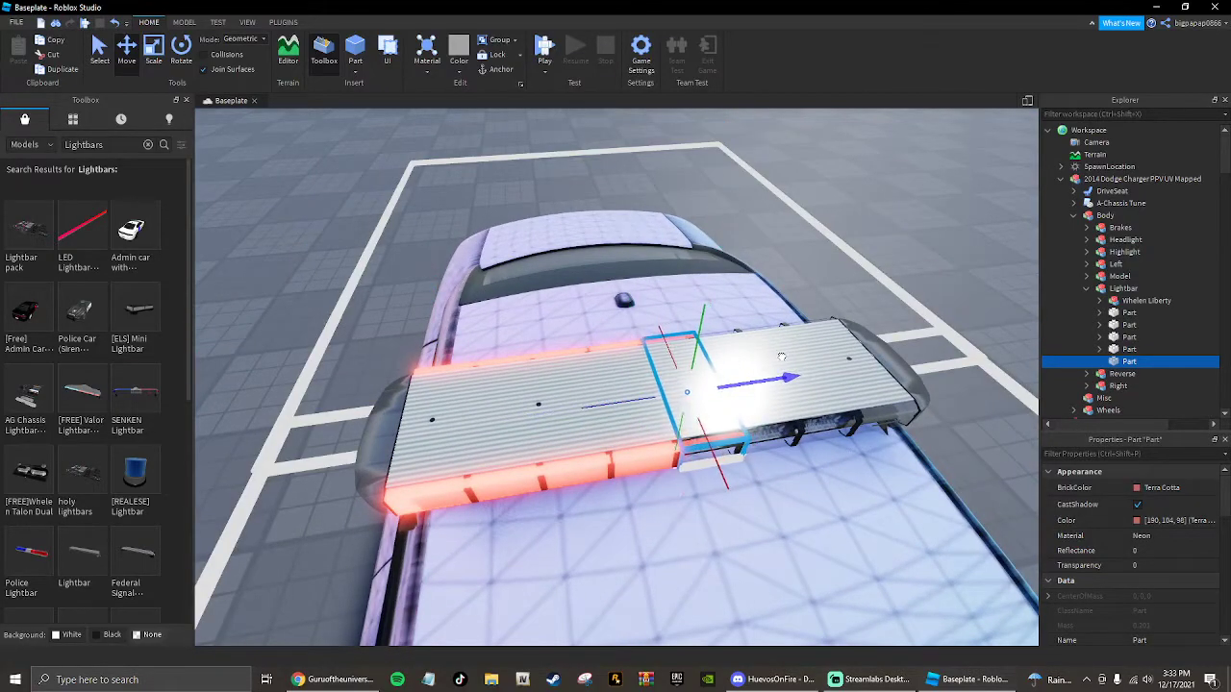
pyautogui.click(1183, 519)
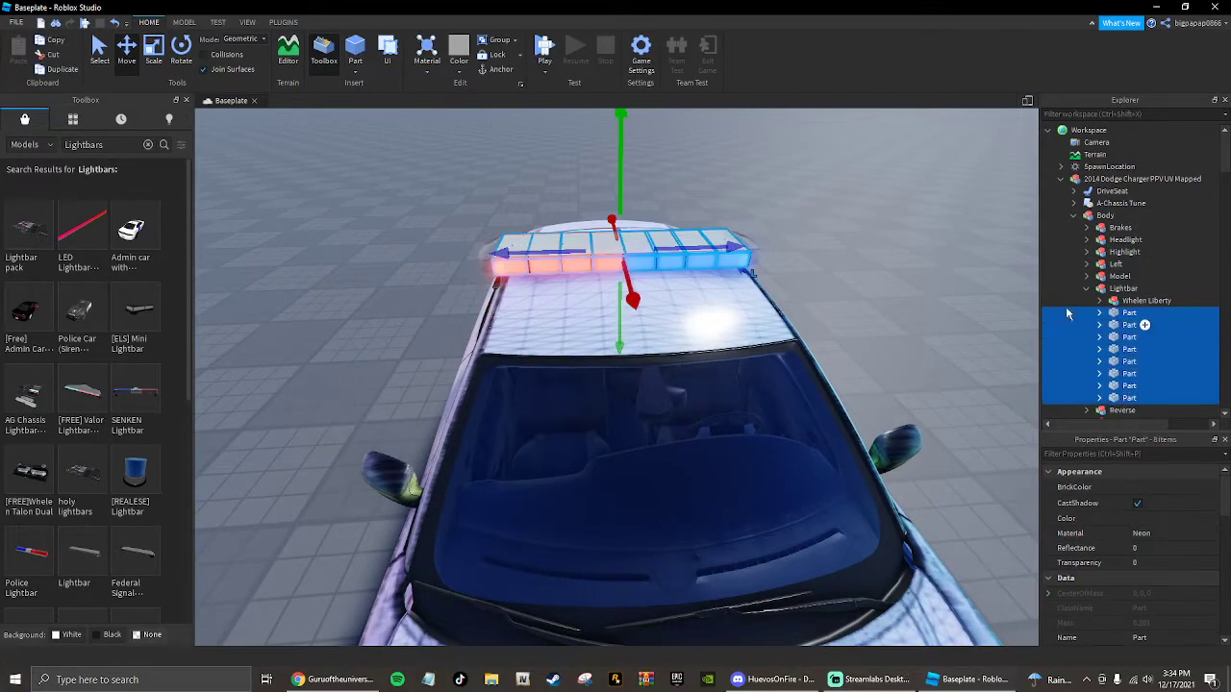
# Rename the light parts and insert a new Script into the Lightbar model
pyautogui.click(1127, 312)
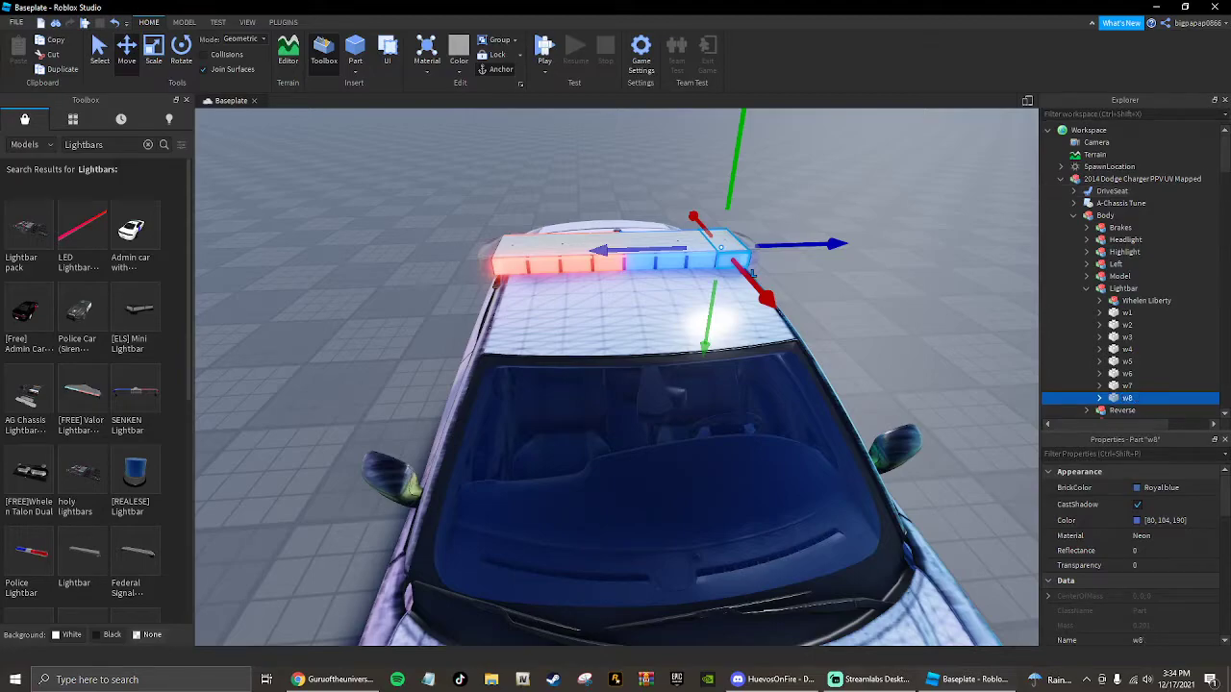
pyautogui.rightClick(1123, 289)
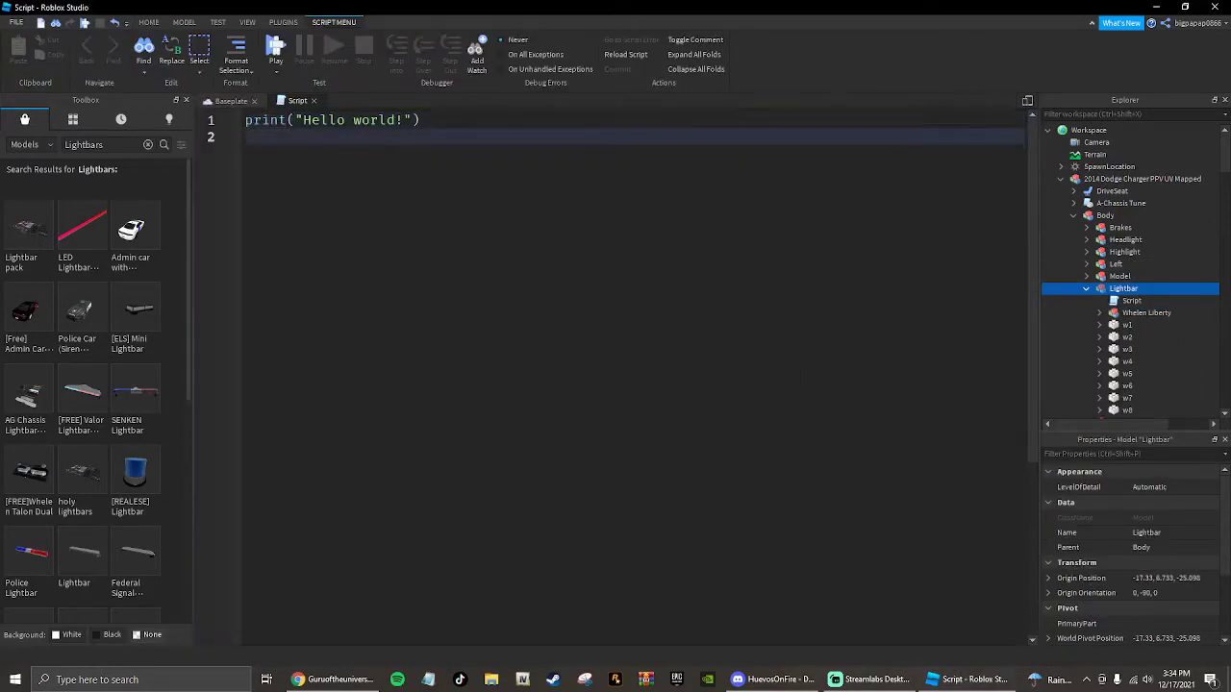
# Define MainVeh as script.Parent and start a while true do loop with wait()
pyautogui.write('MainVeh = NumberSequence')
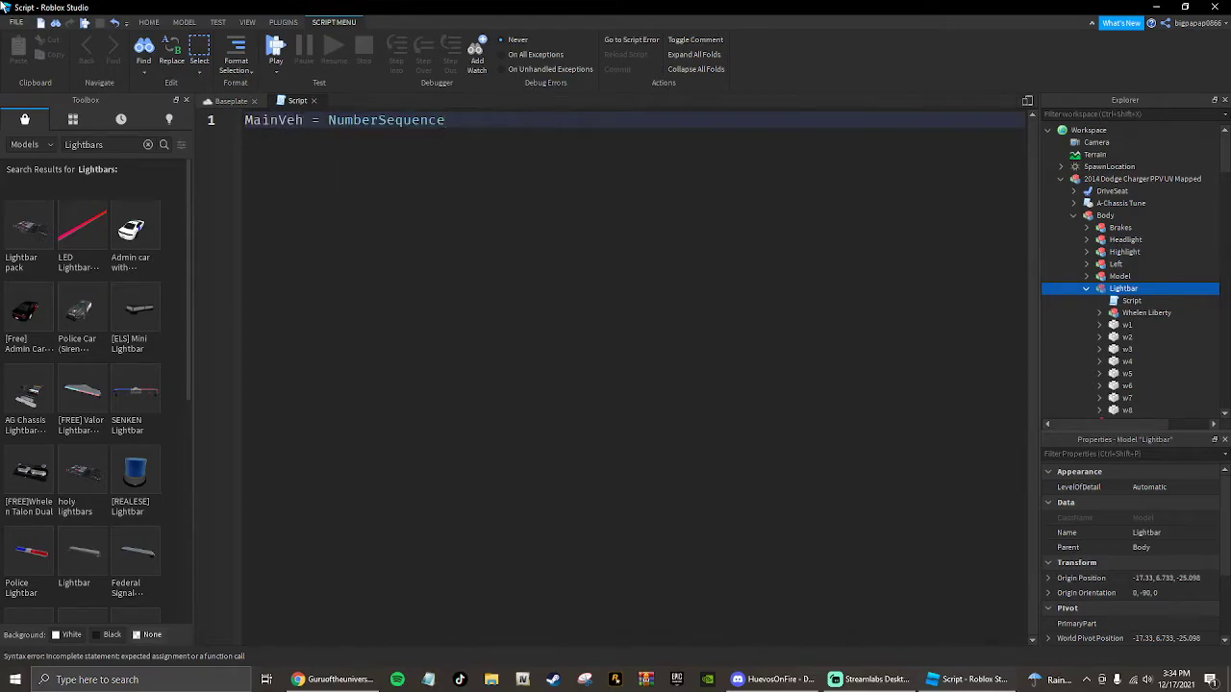
pyautogui.write('script')
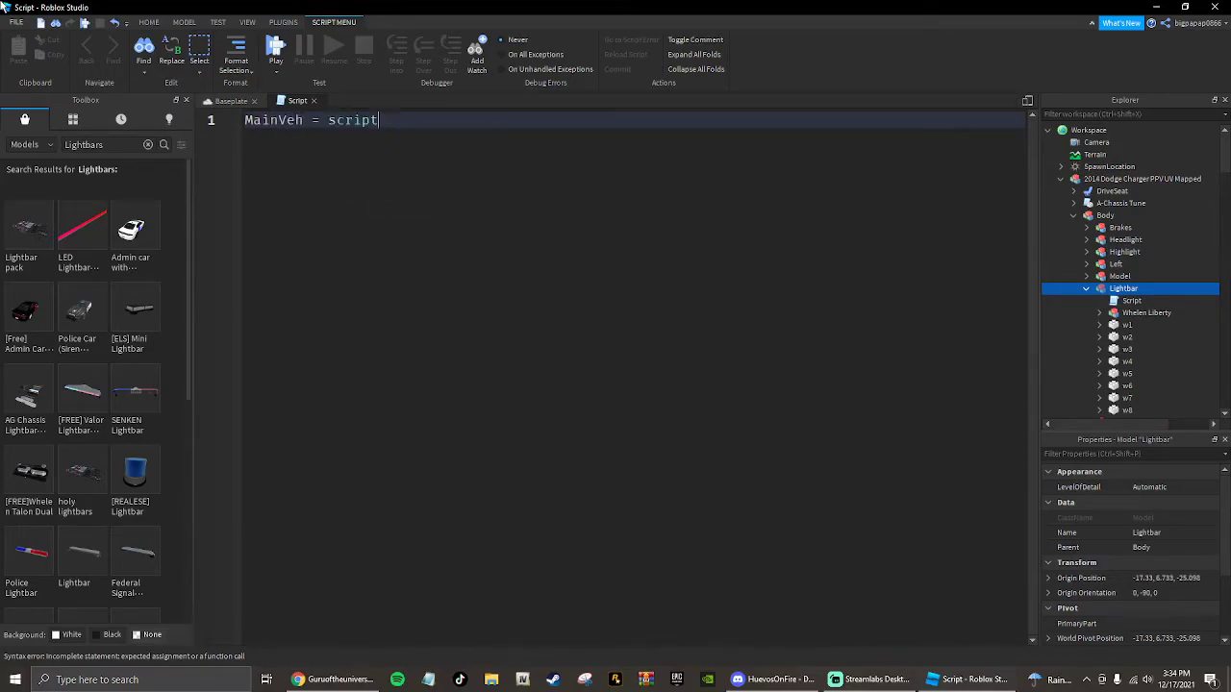
pyautogui.write('.Parent')
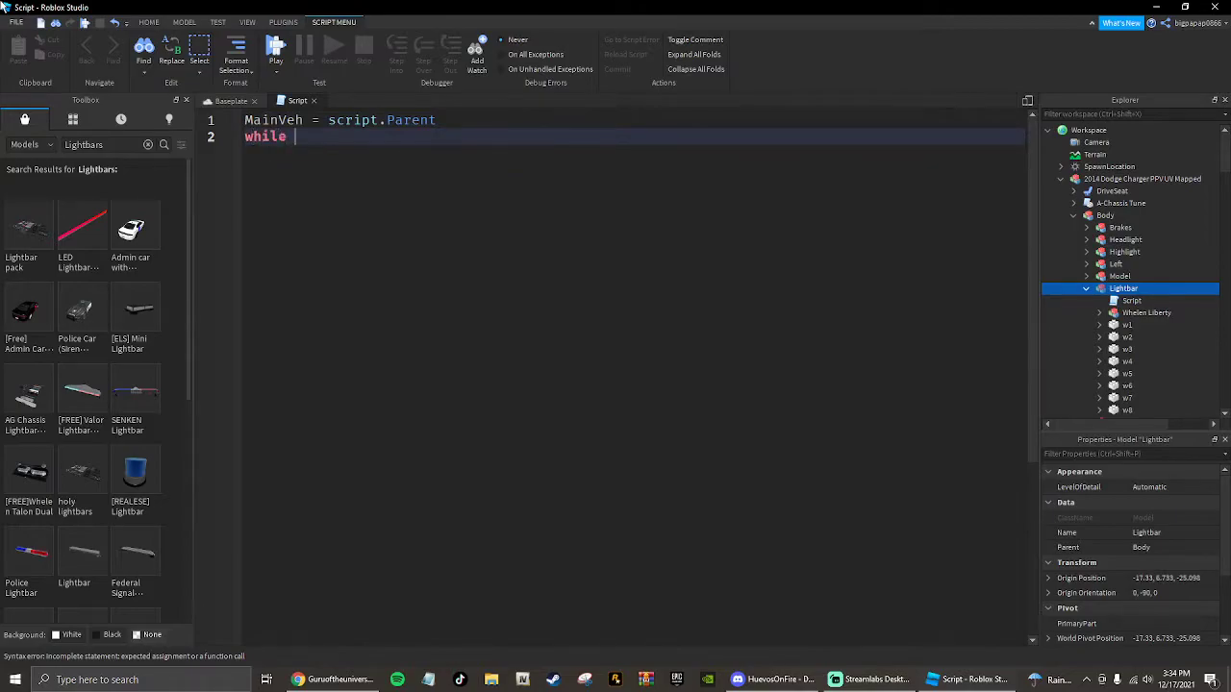
pyautogui.write('true do')
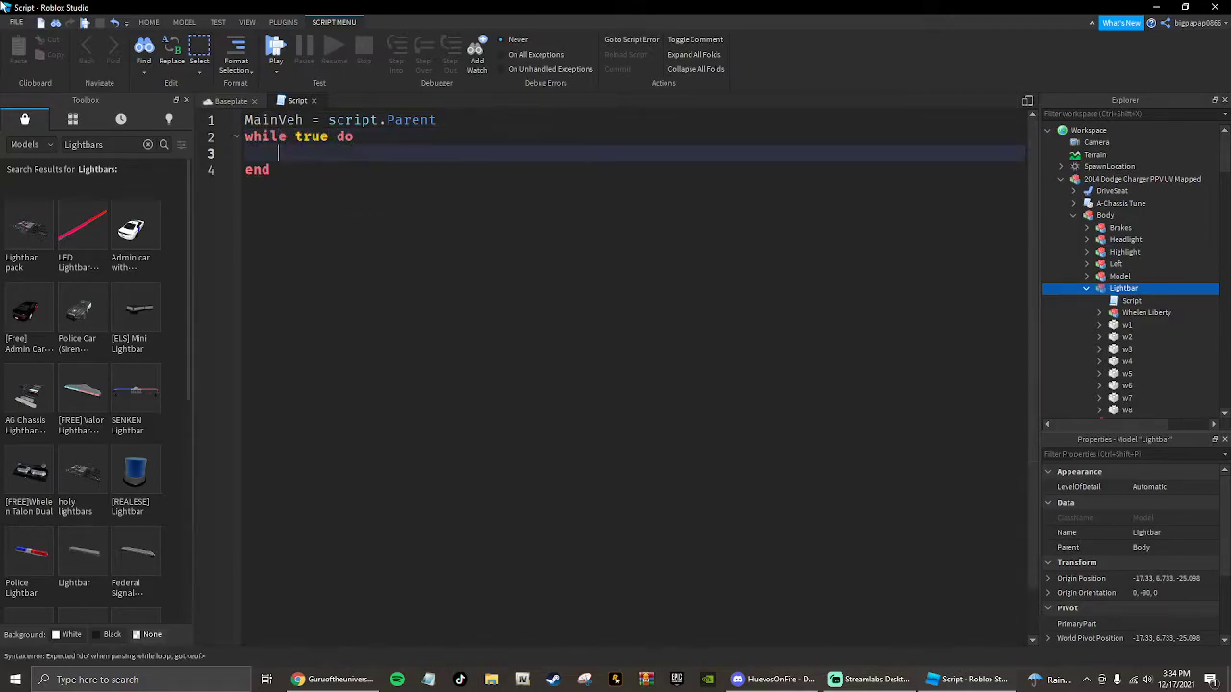
pyautogui.write('wait()')
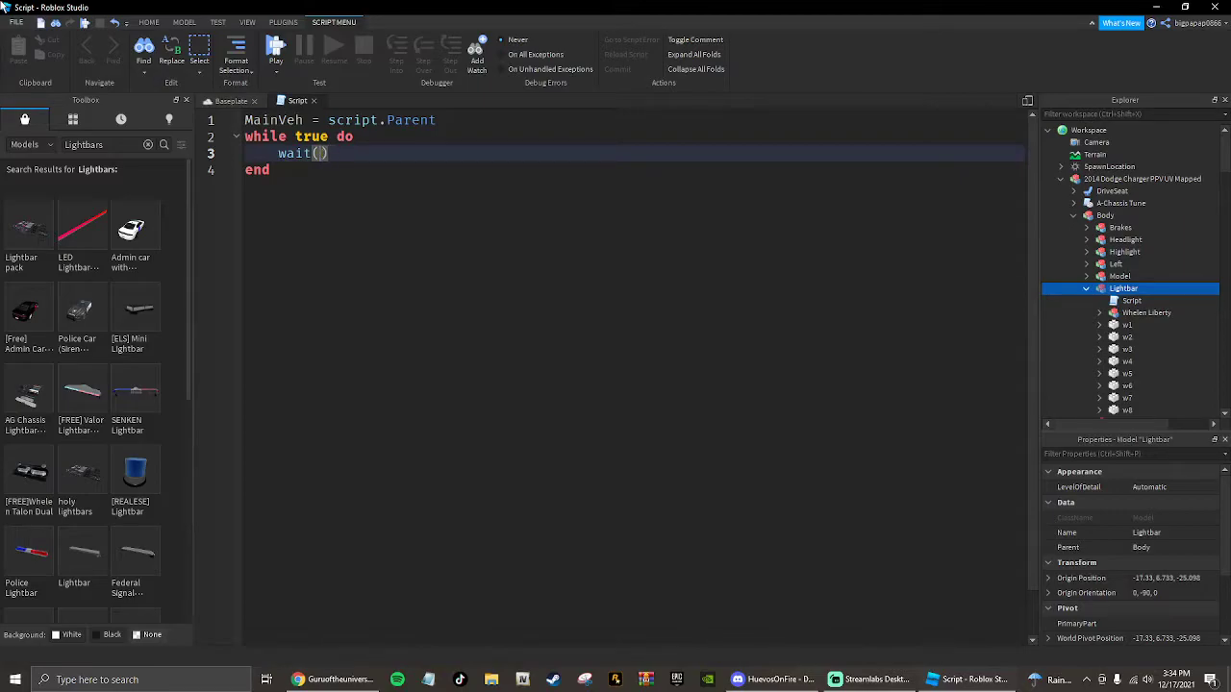
pyautogui.press('Enter')
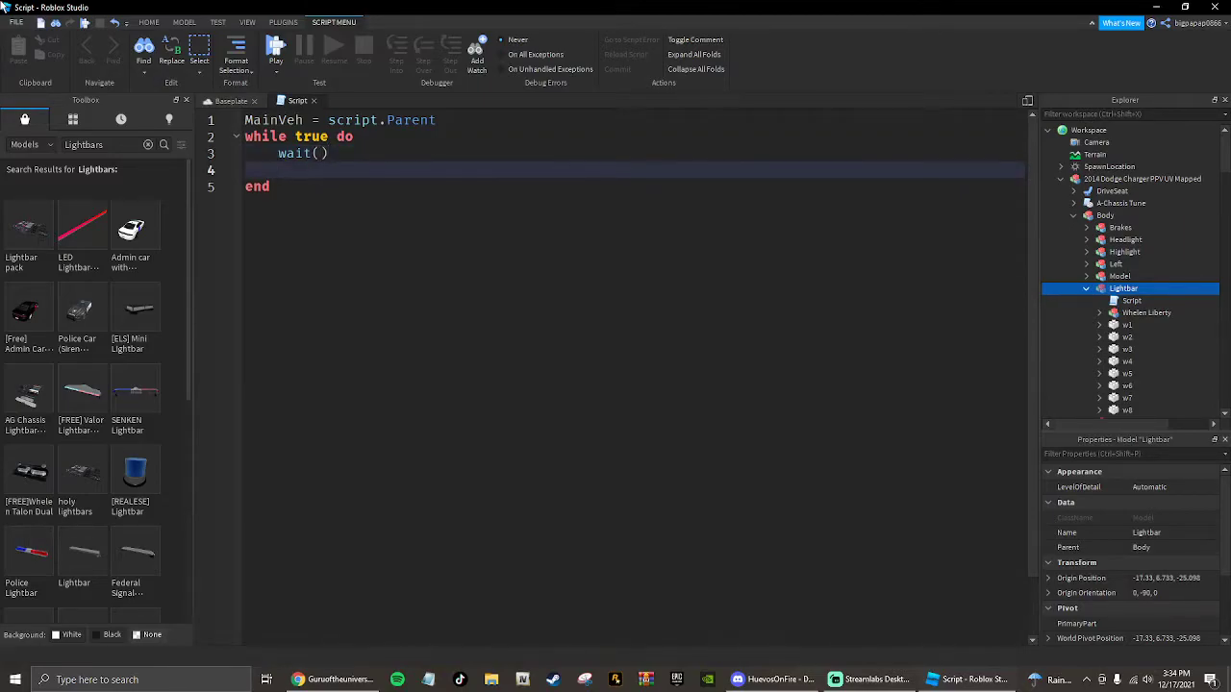
# Write the stage.Value == 1 block setting w1–w8 Transparency to 0
pyautogui.write('if MainVeh/.')
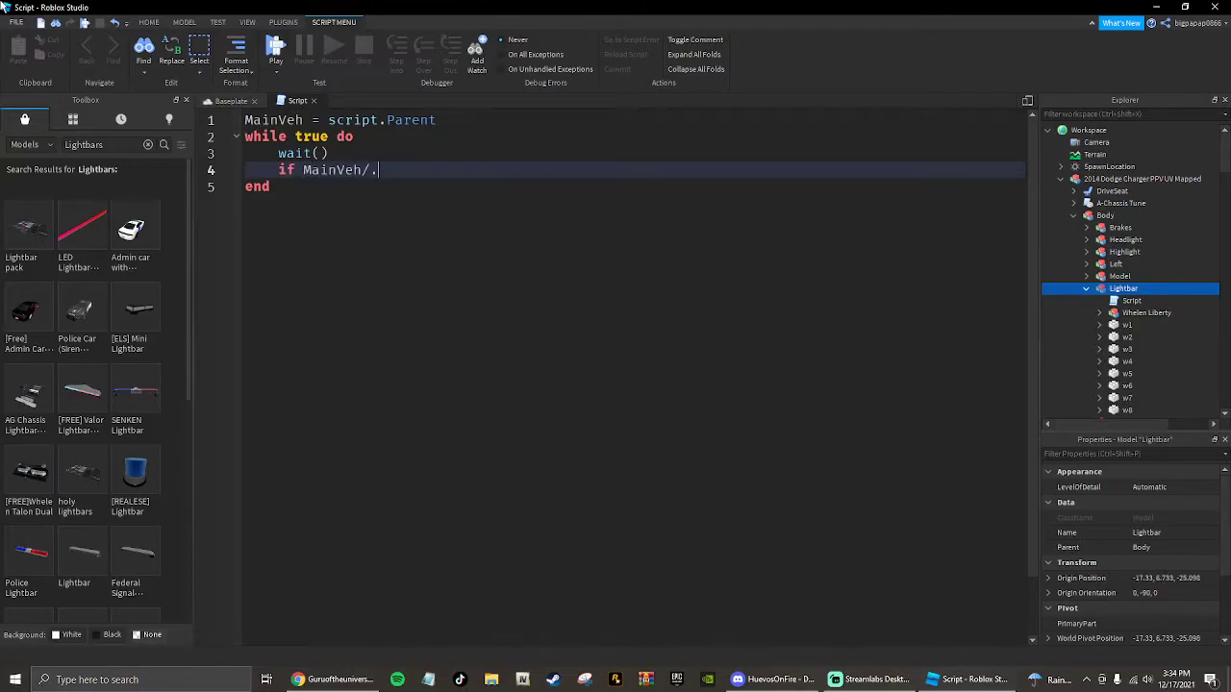
pyautogui.write('stag')
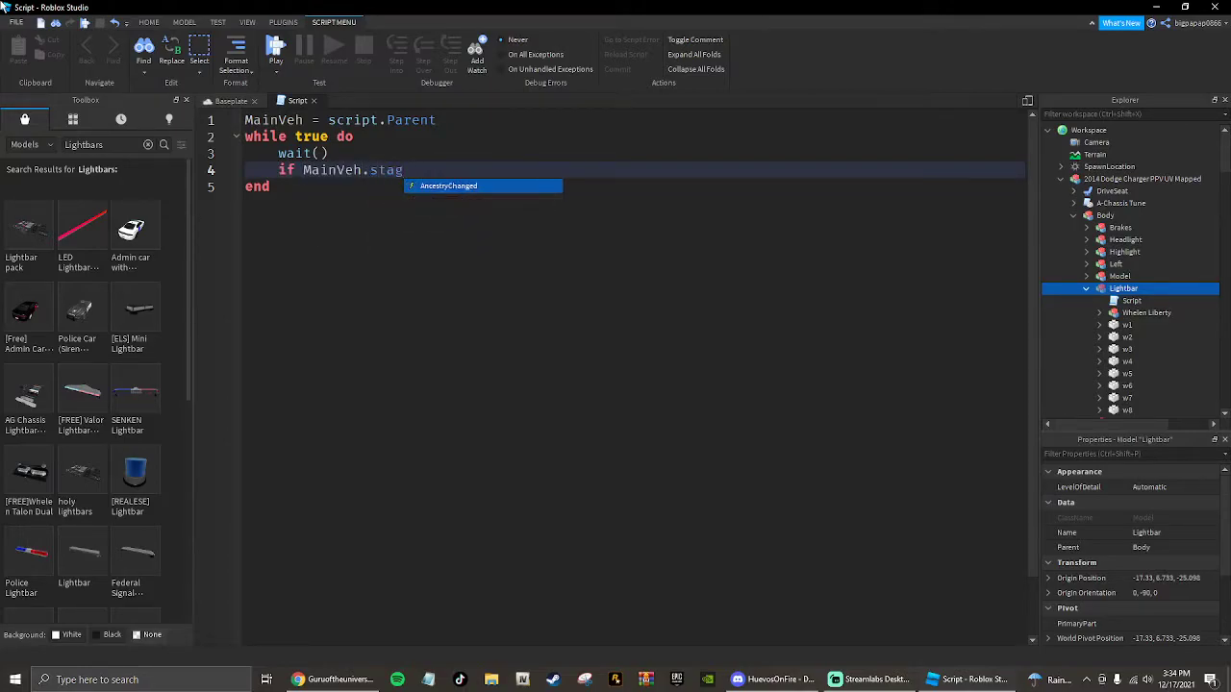
pyautogui.write('e.')
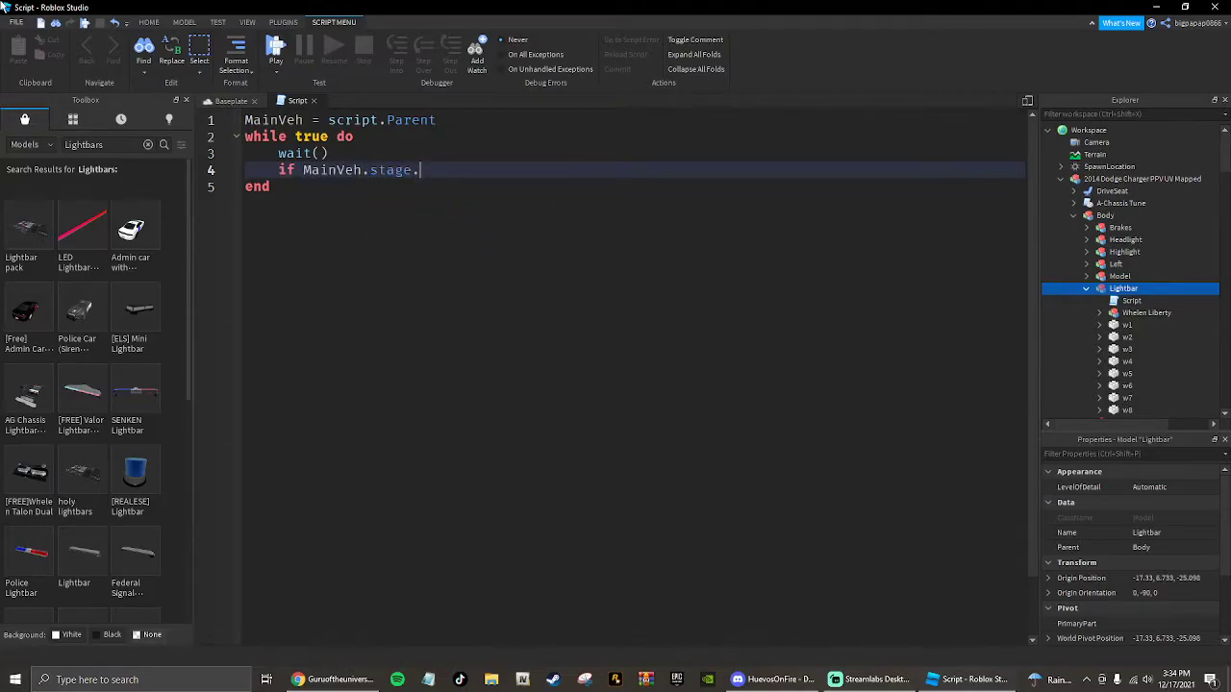
pyautogui.write('Value =')
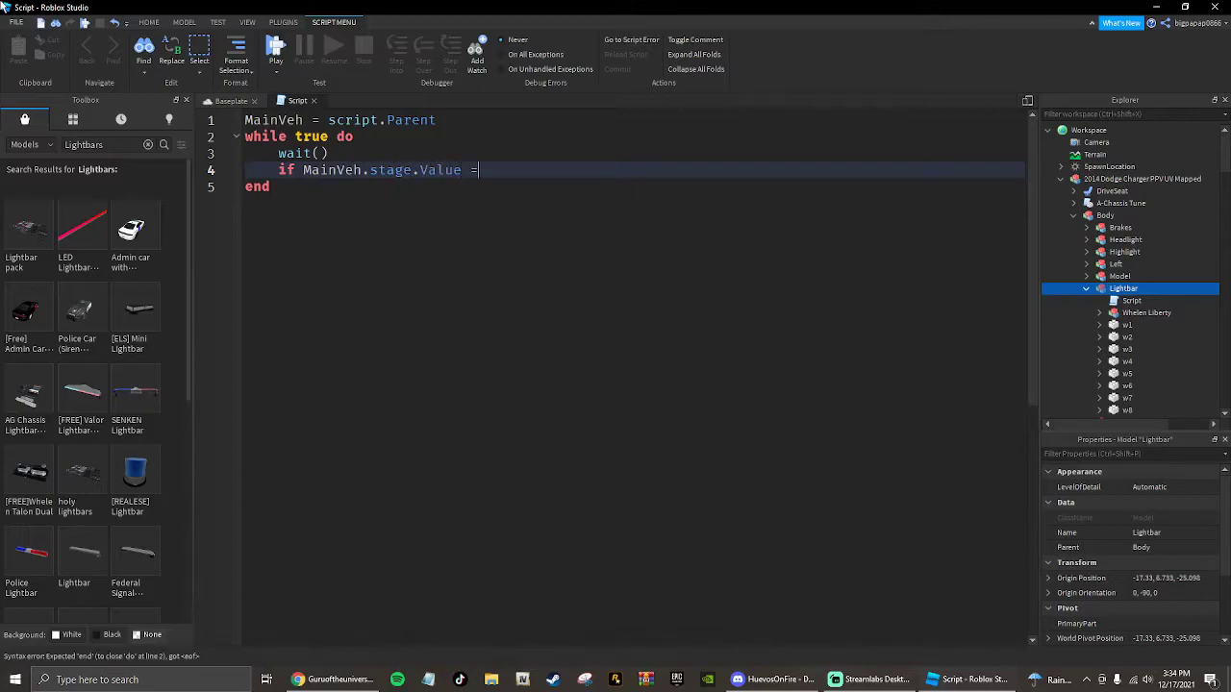
pyautogui.write('= 1 t')
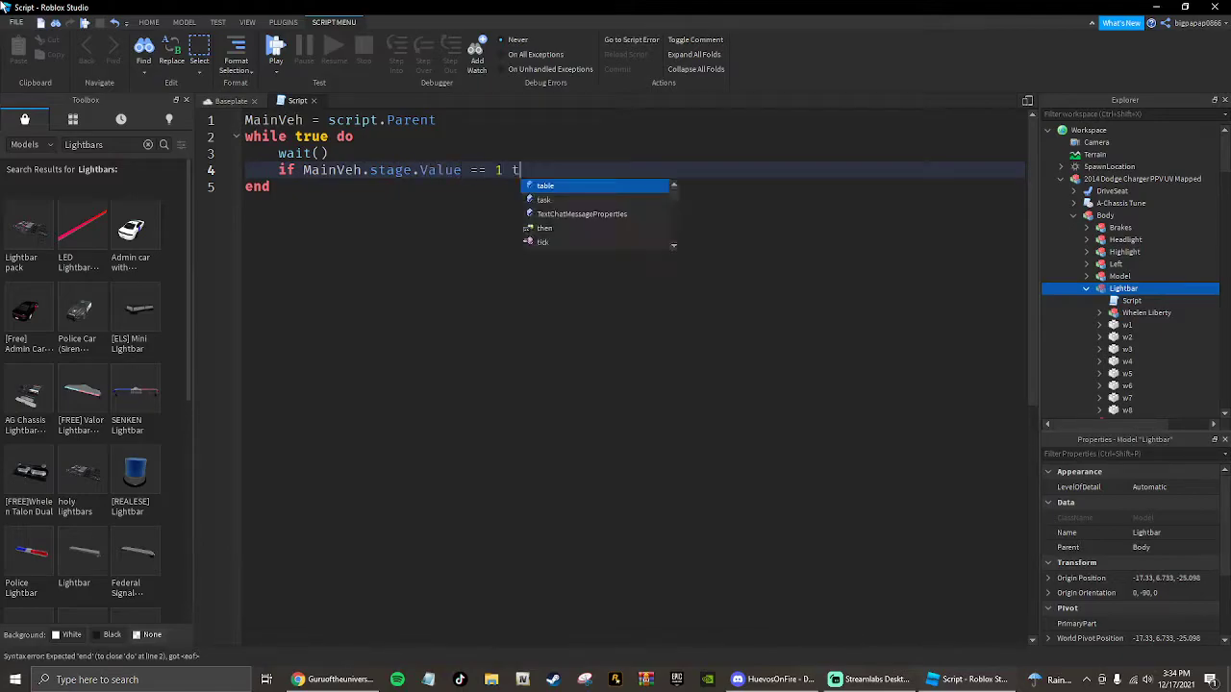
pyautogui.write('hen')
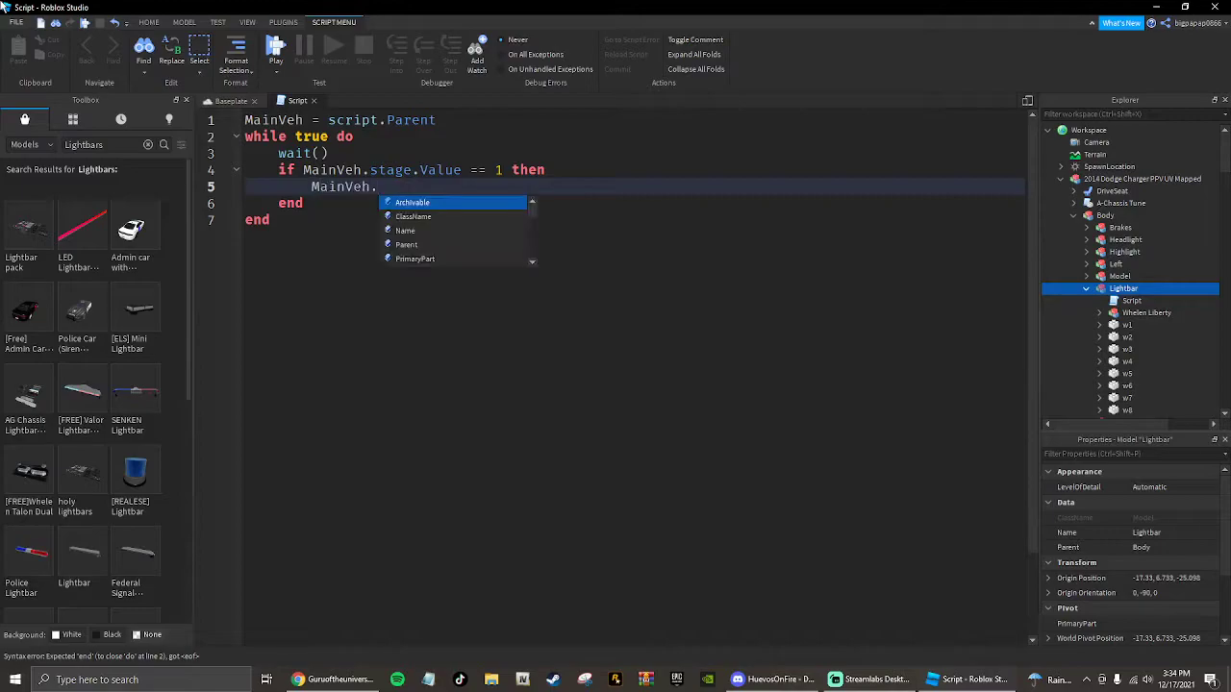
pyautogui.write('w1.Transparency = 0')
pyautogui.write('MainVeh.')
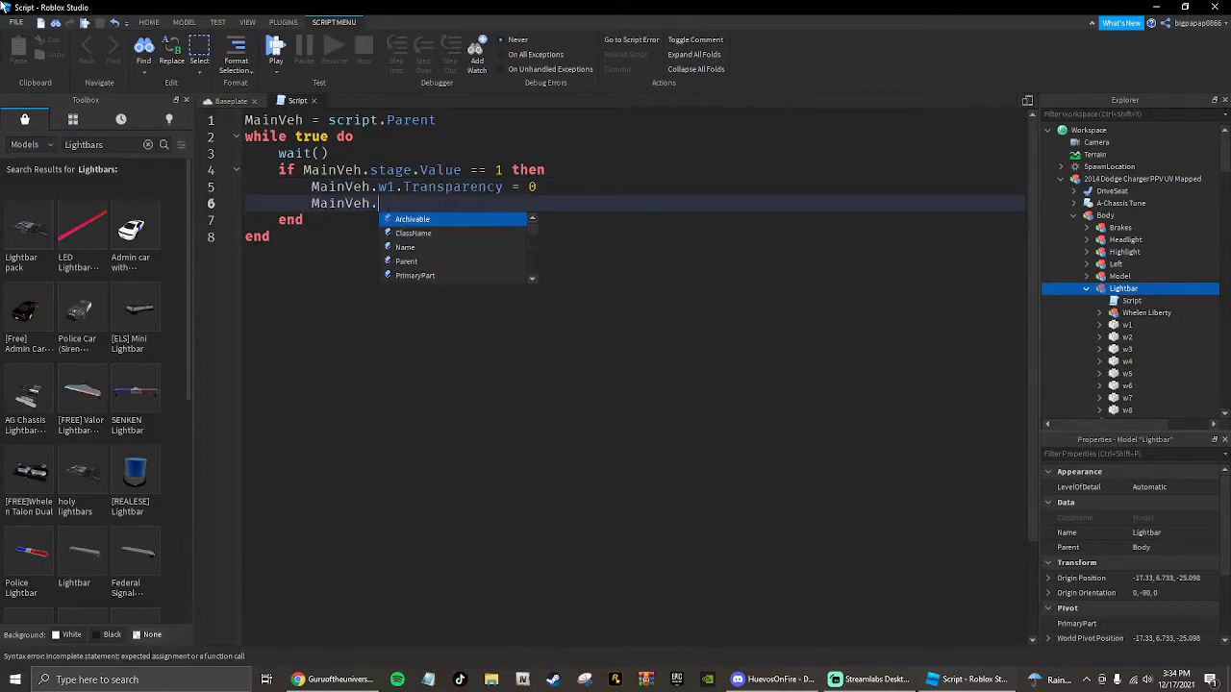
pyautogui.write('w2.Transparency = 0')
pyautogui.write('MainVeh.w3.')
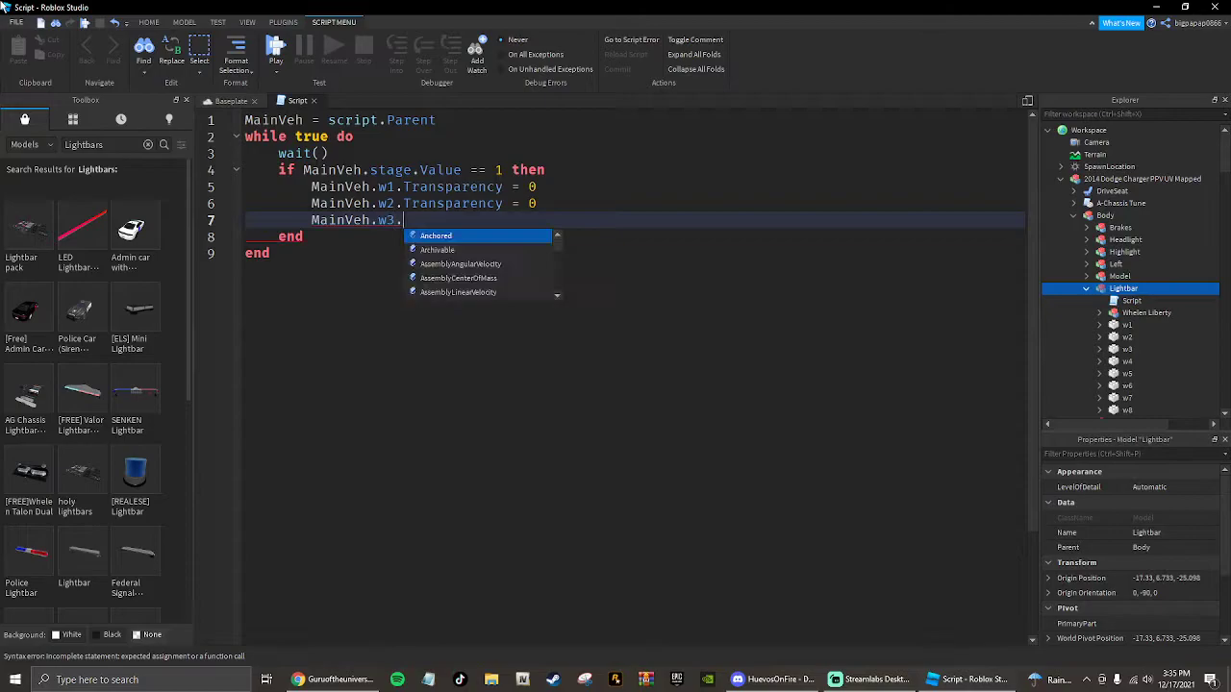
pyautogui.write('Transparency = 0')
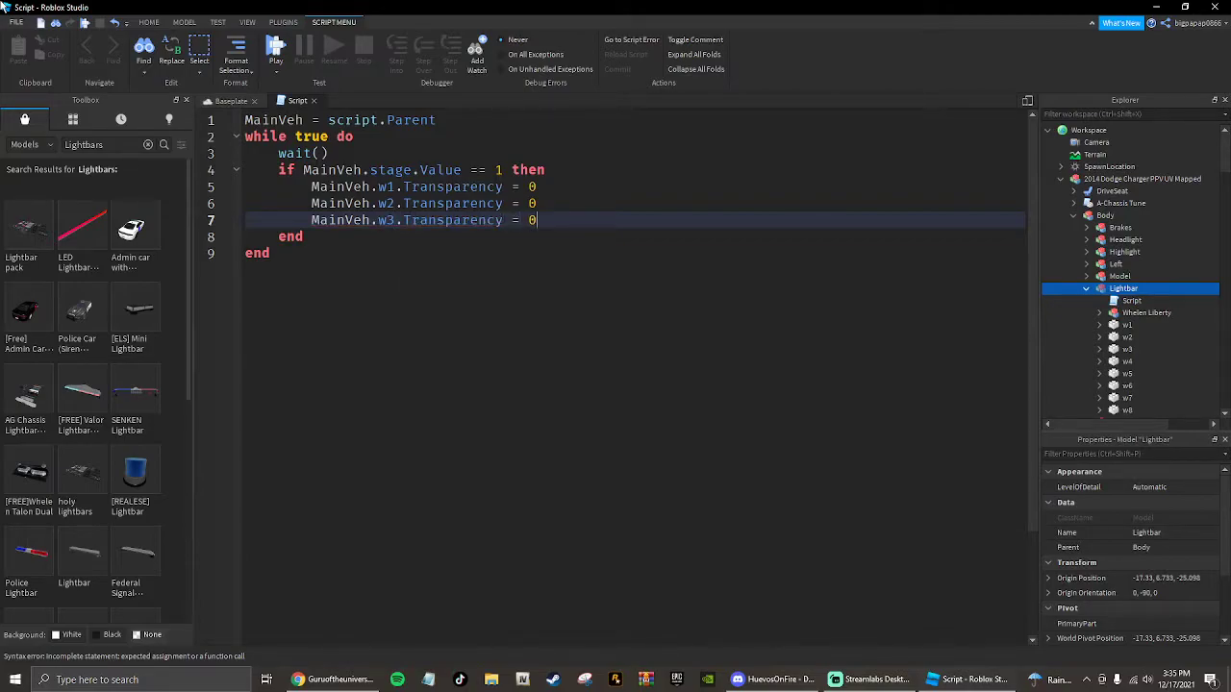
pyautogui.write('MainVeh.W')
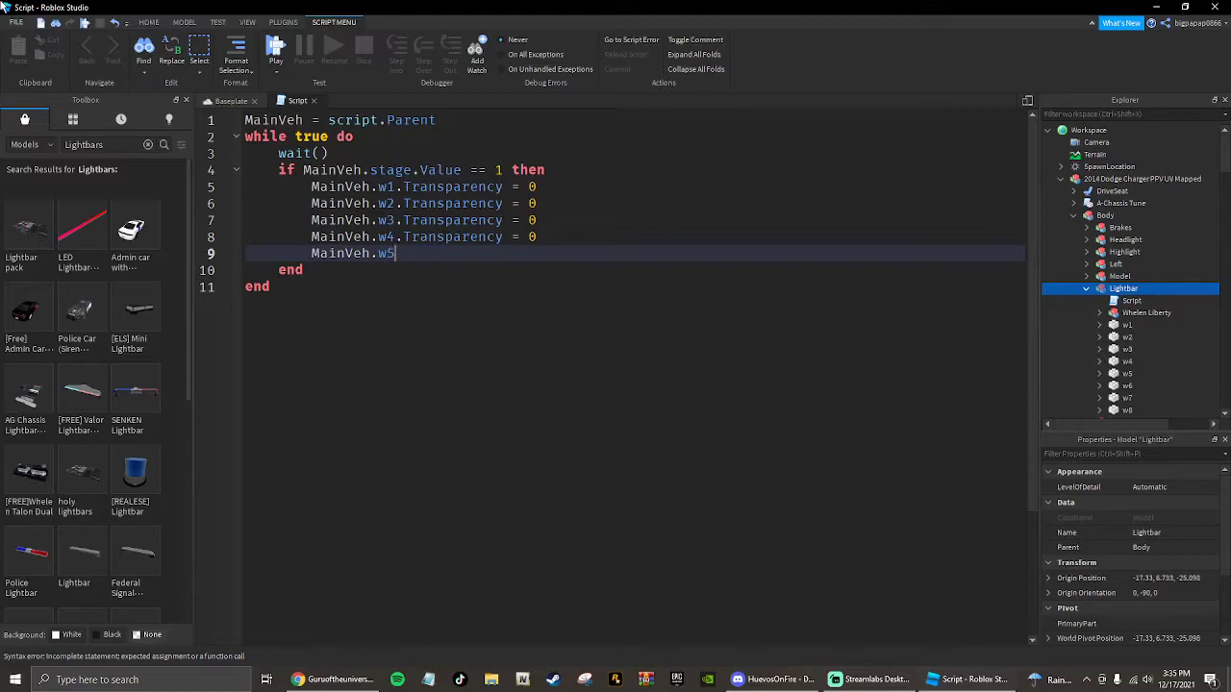
pyautogui.write('.Transparency = 0')
pyautogui.write('MainVeh.')
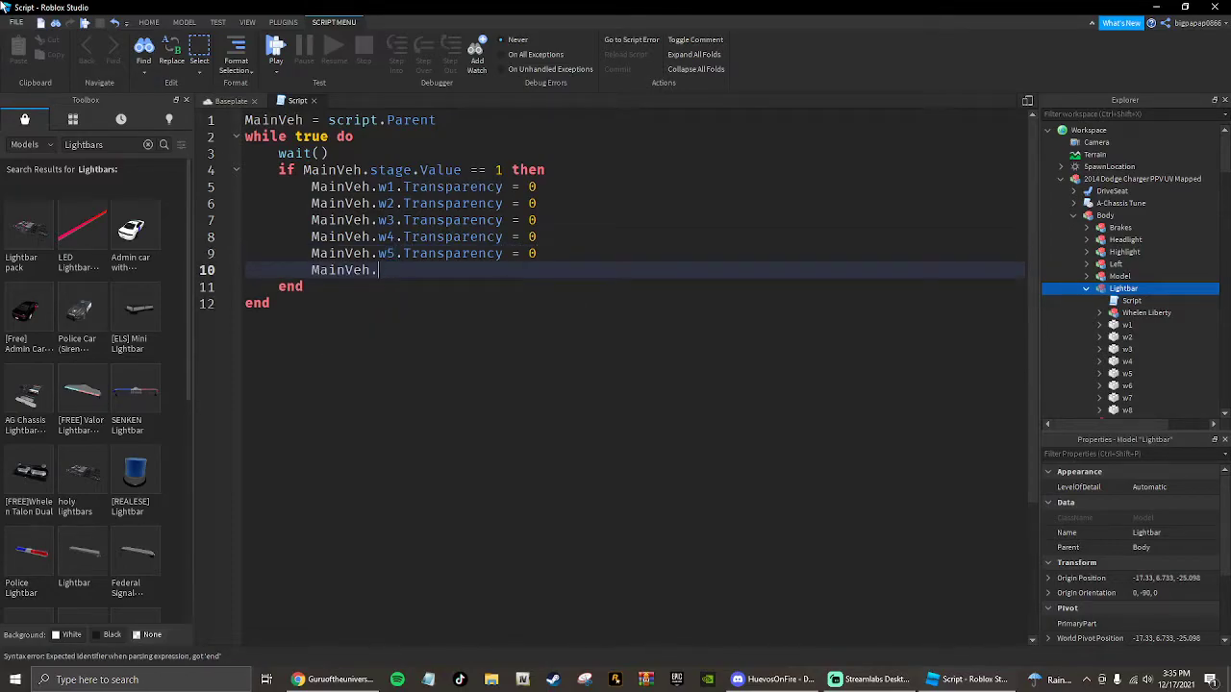
pyautogui.write('w6.y')
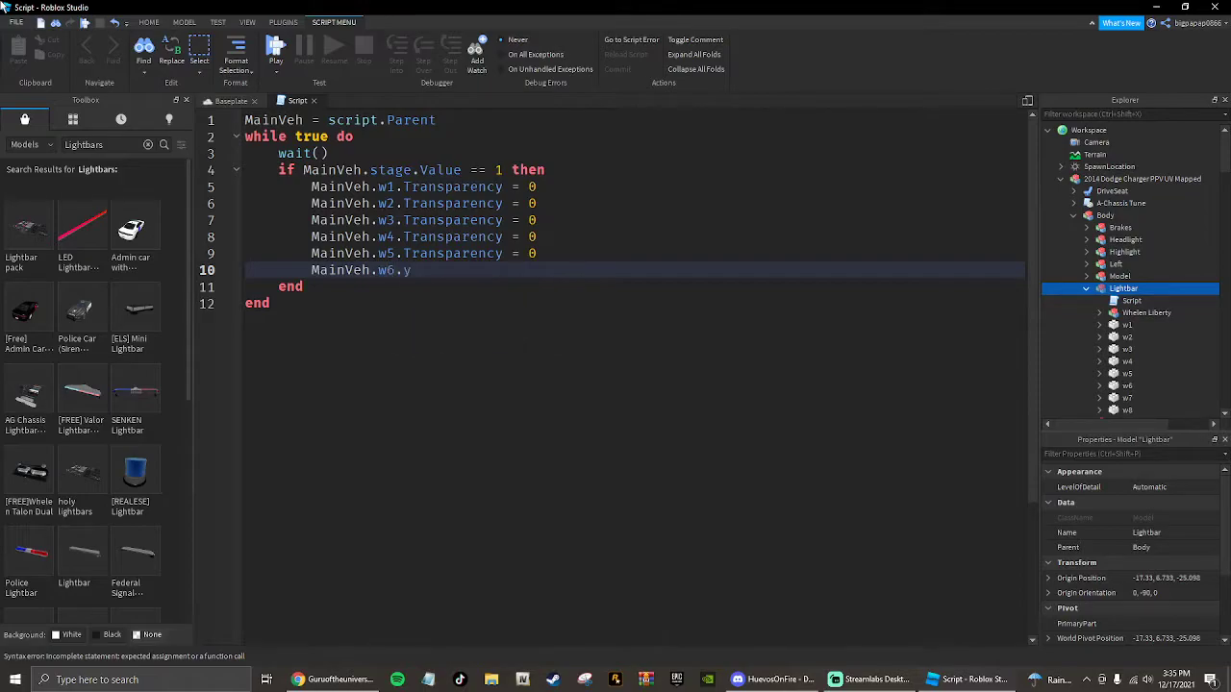
pyautogui.write('Transparency = 0')
pyautogui.write('MainVeh.')
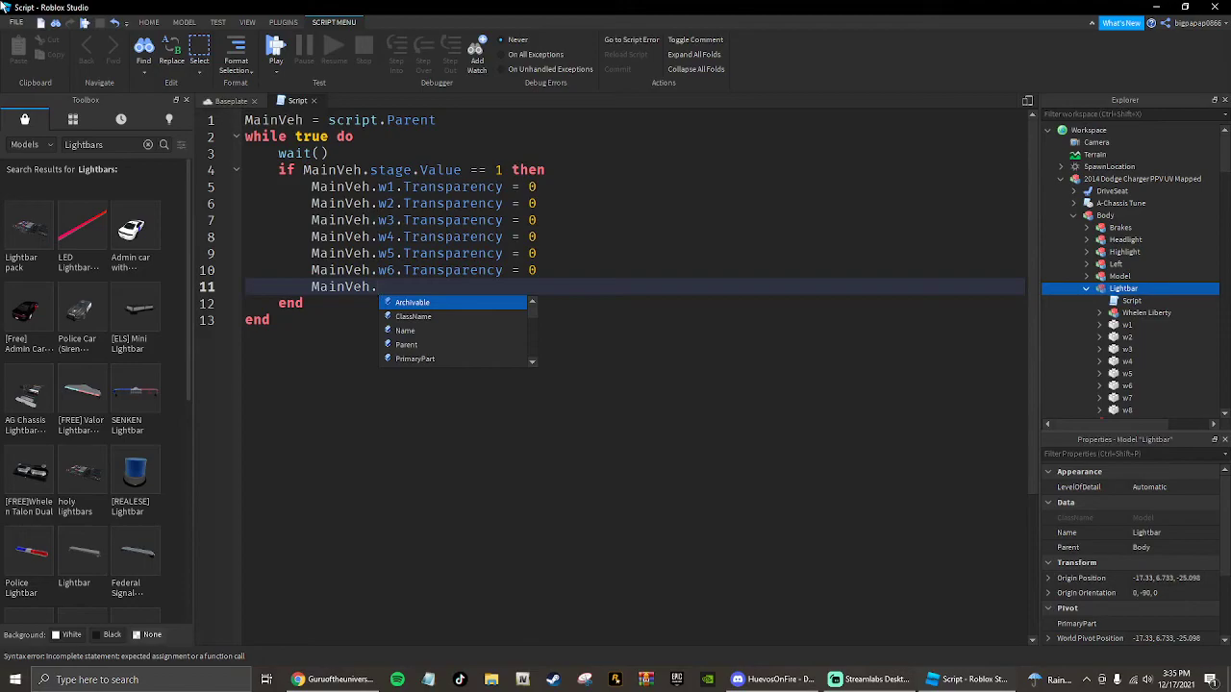
pyautogui.write('w7.Transparency = 0')
pyautogui.write('MainVeh.')
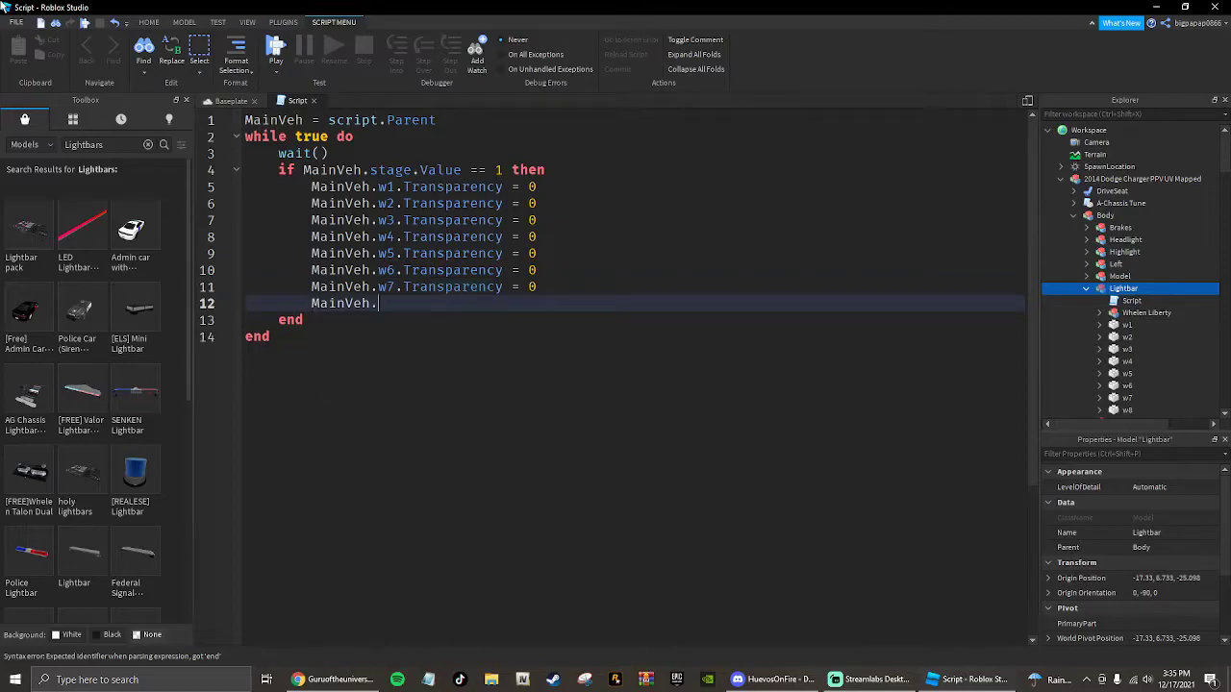
pyautogui.write('w8.t')
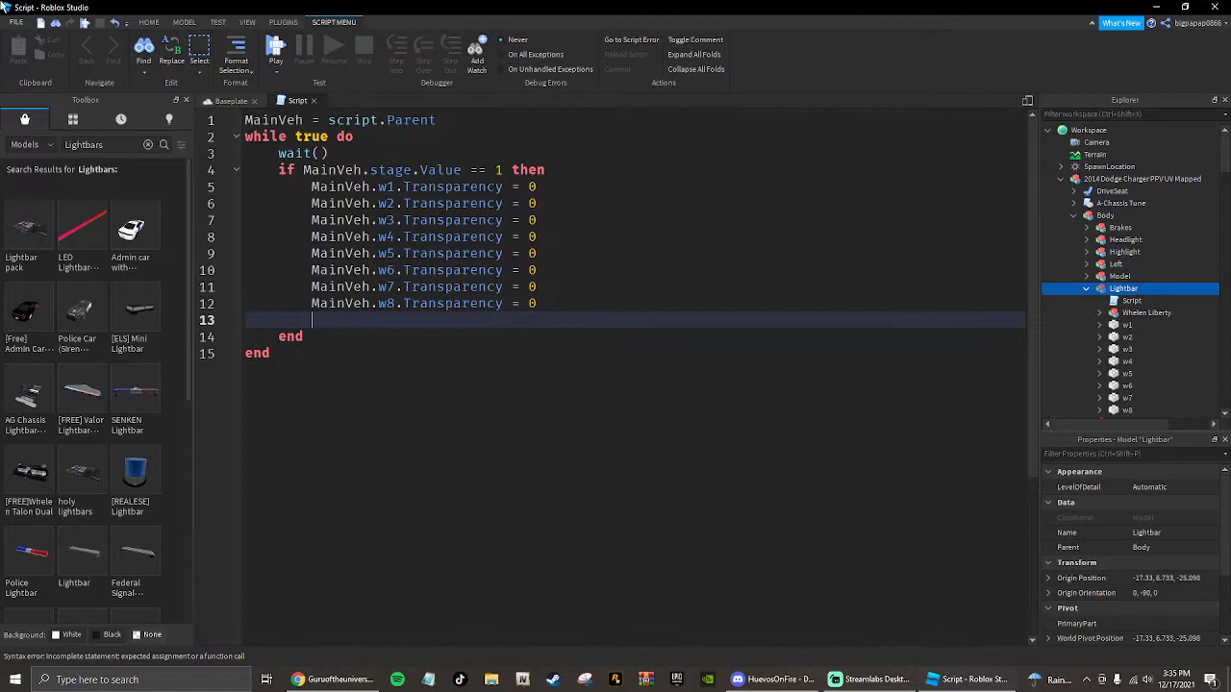
# Write the elseif stage 2 block with alternating Transparency lines and wait(0.08), selecting them to copy
pyautogui.write('elsif')
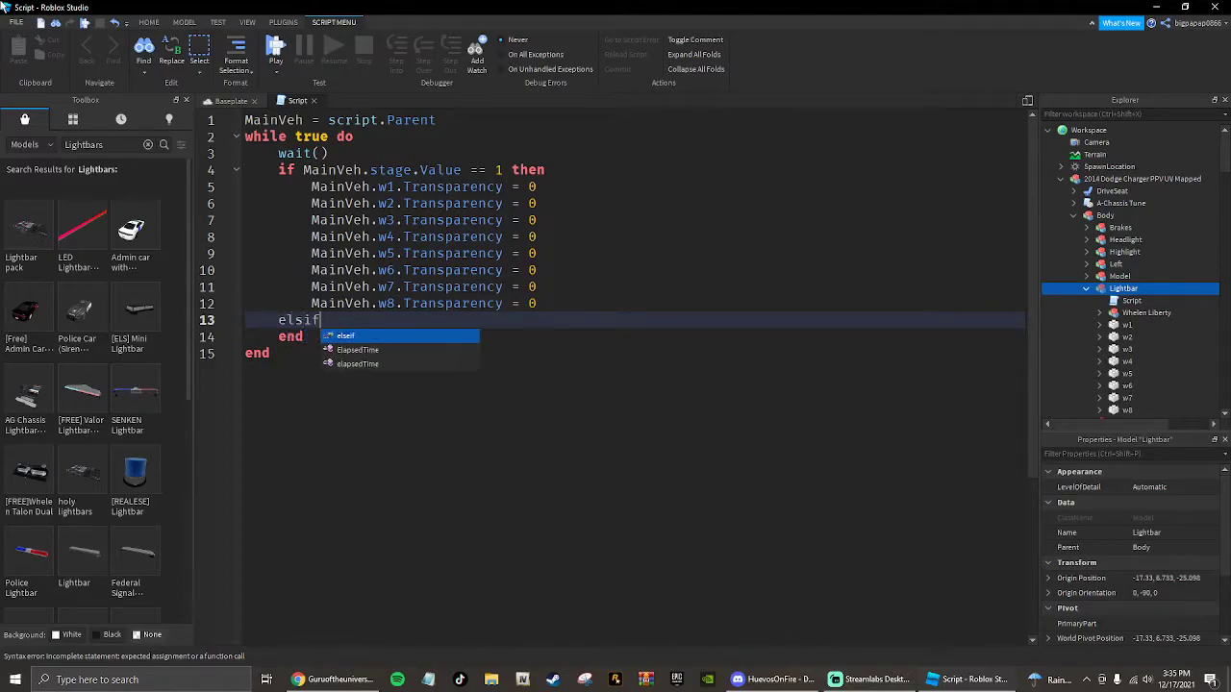
pyautogui.press('BackSpace')
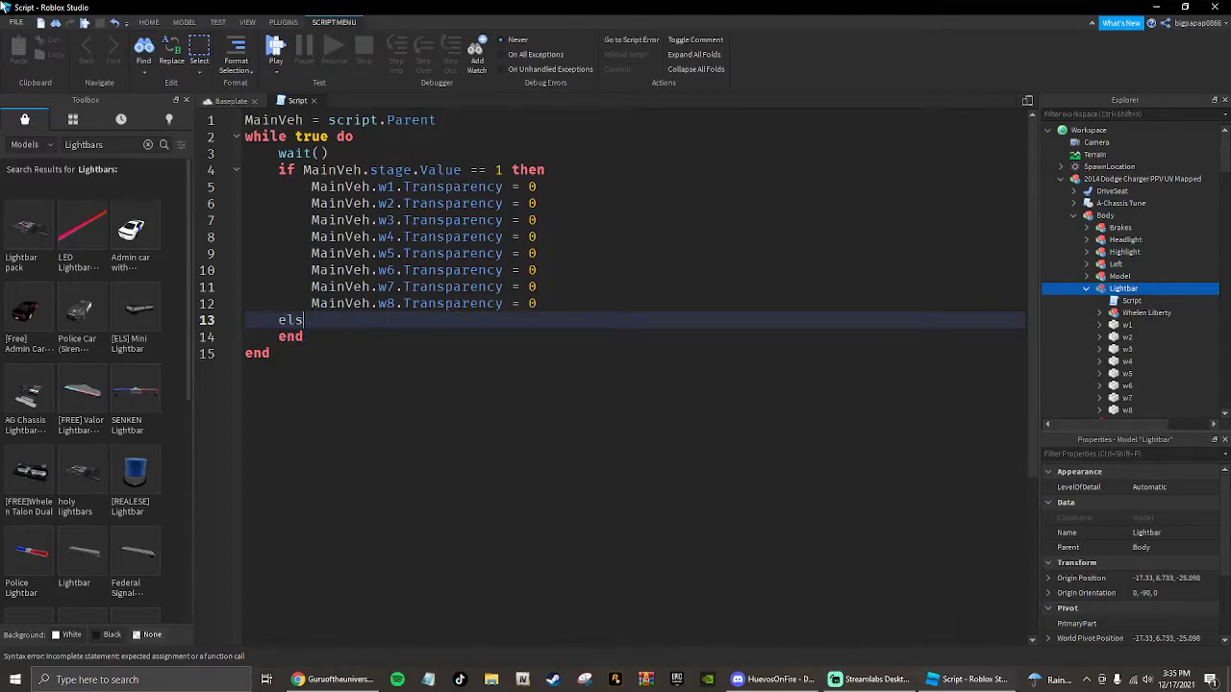
pyautogui.write('eif MainVeh.s')
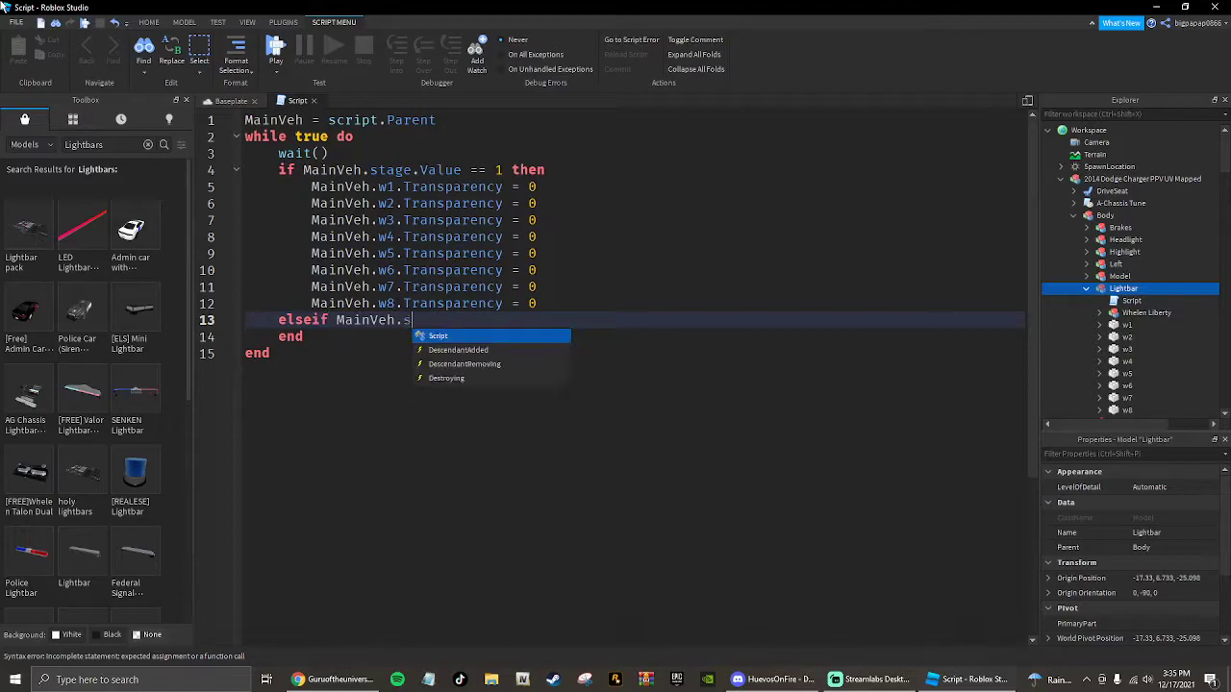
pyautogui.write('stage.Value == 2 t')
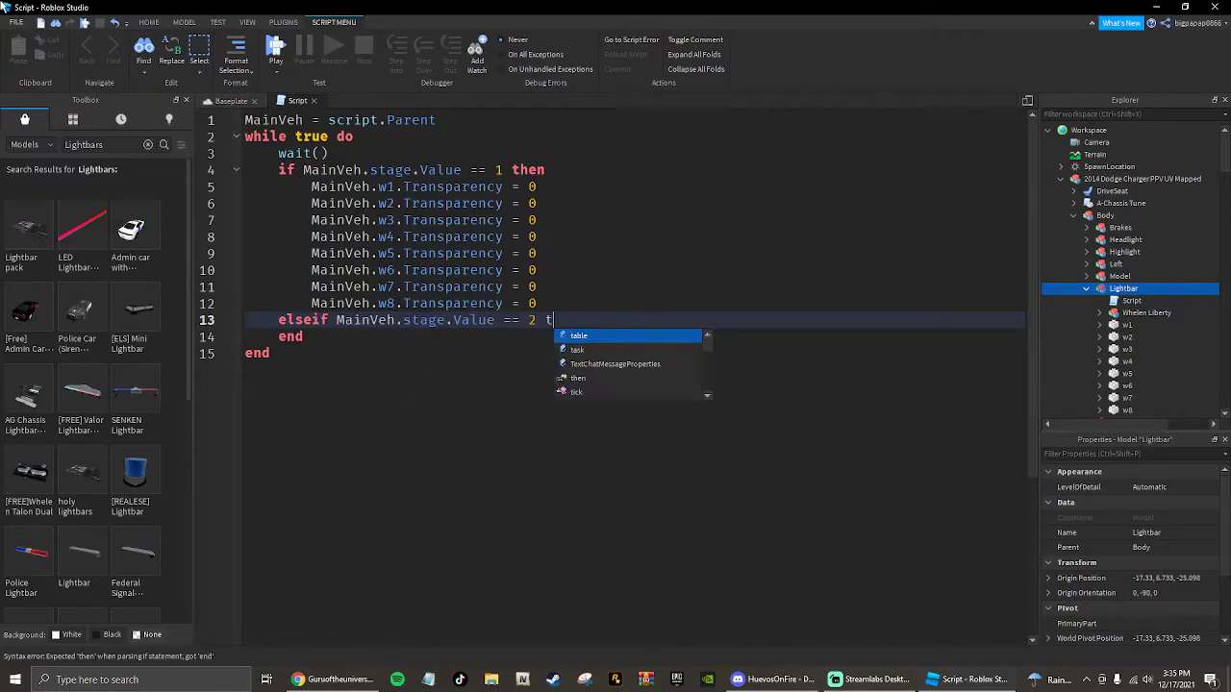
pyautogui.press('Enter')
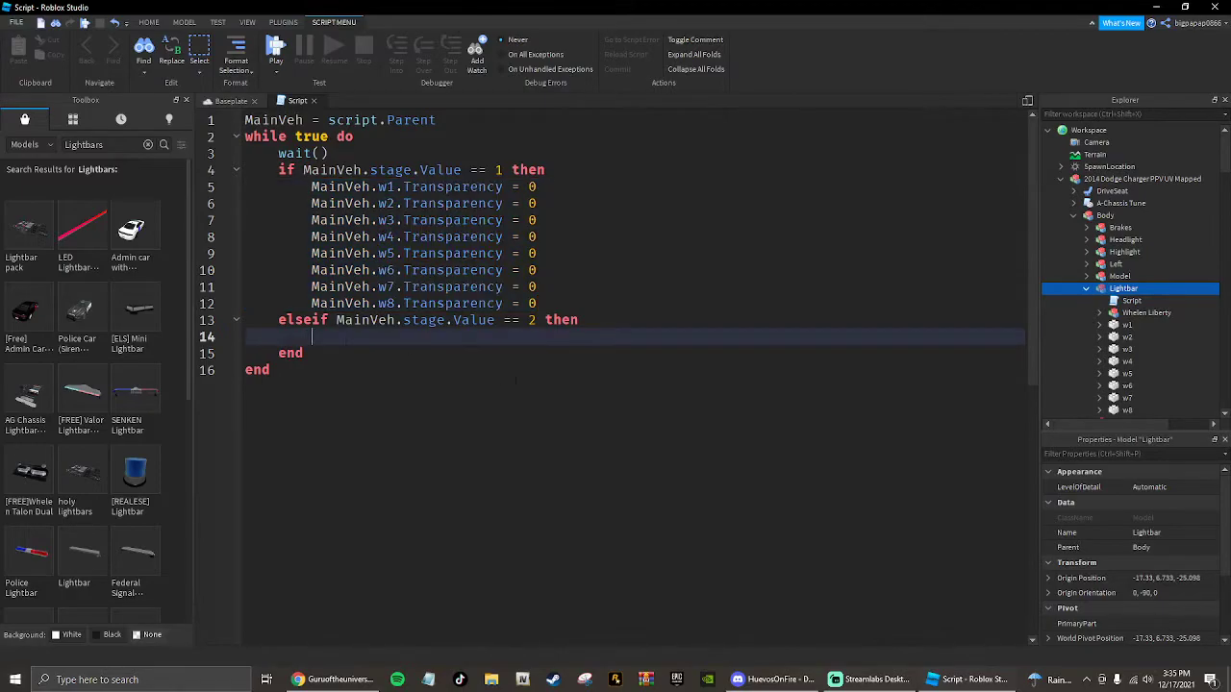
pyautogui.write('MainVeh.w1.Transparency = 0')
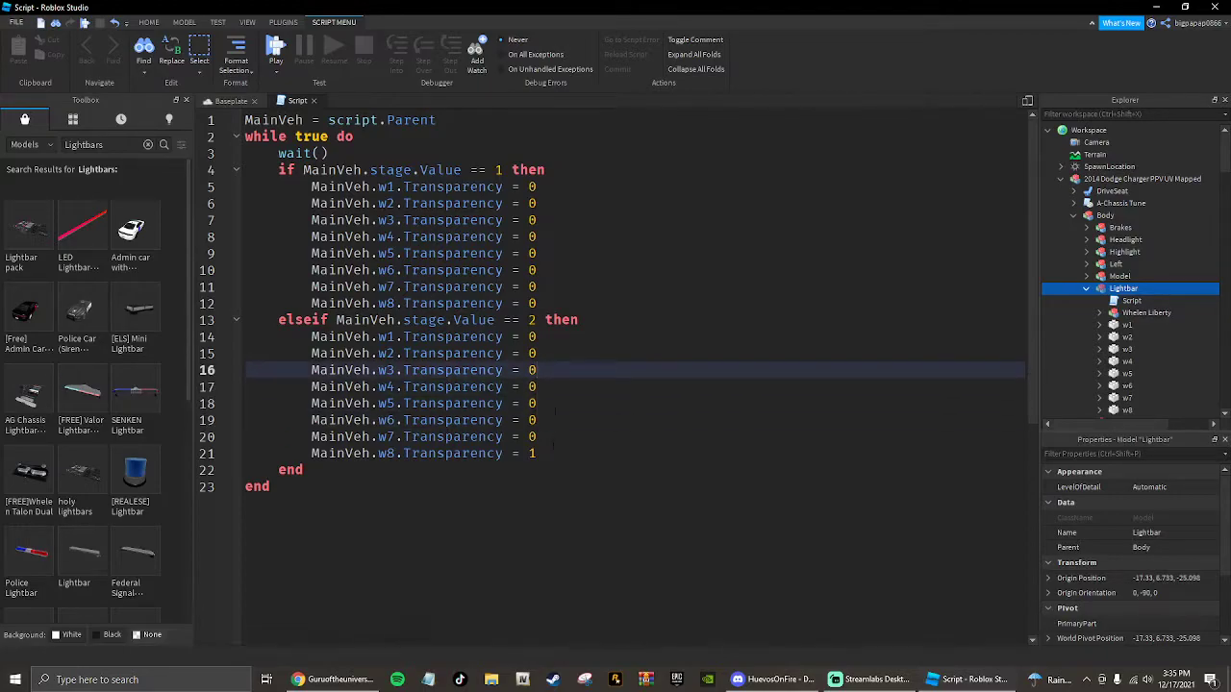
pyautogui.press('Enter')
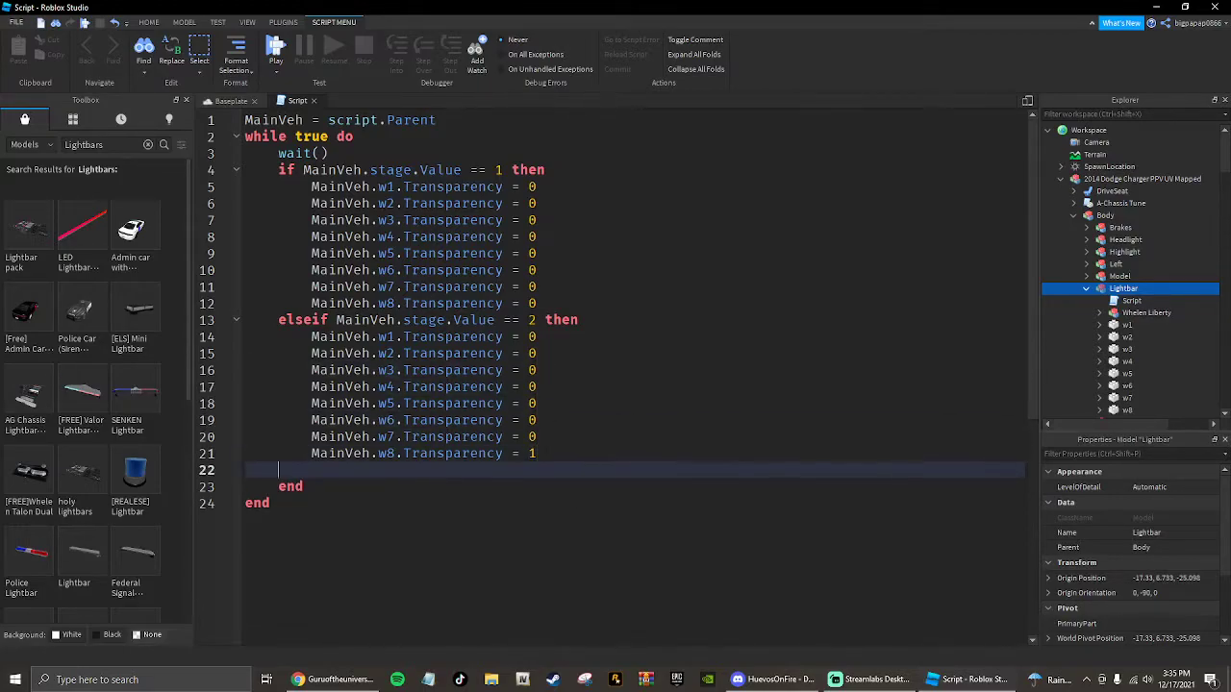
pyautogui.write('wait')
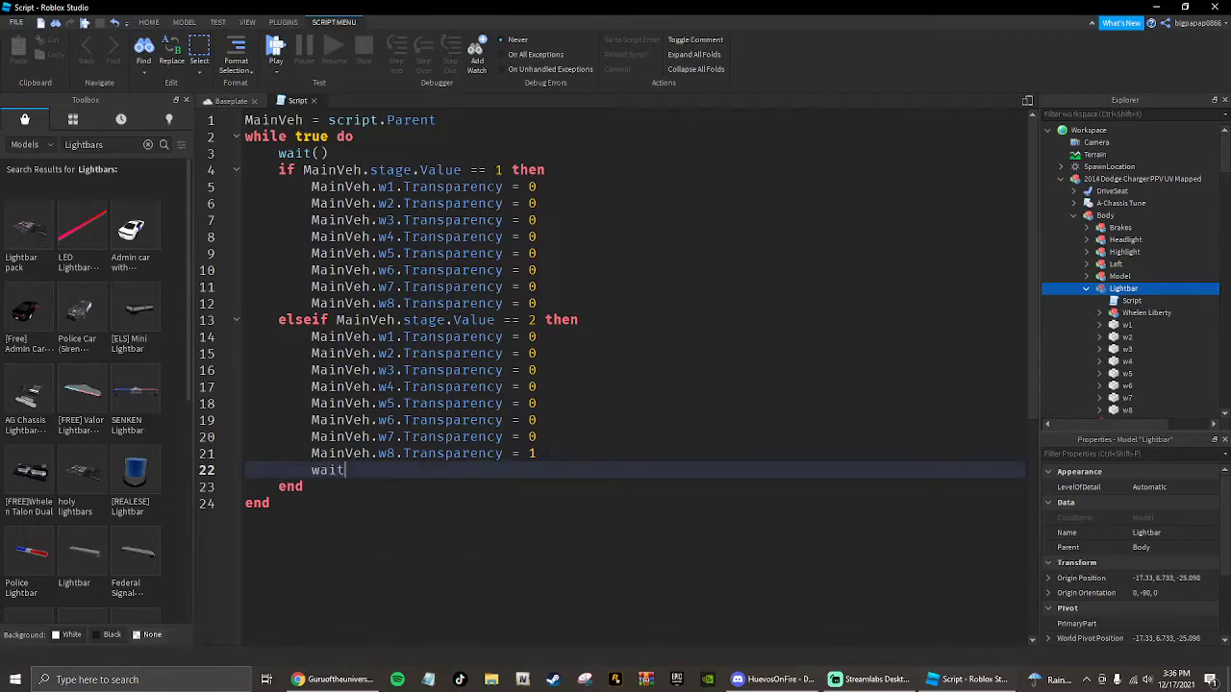
pyautogui.write('(0.0')
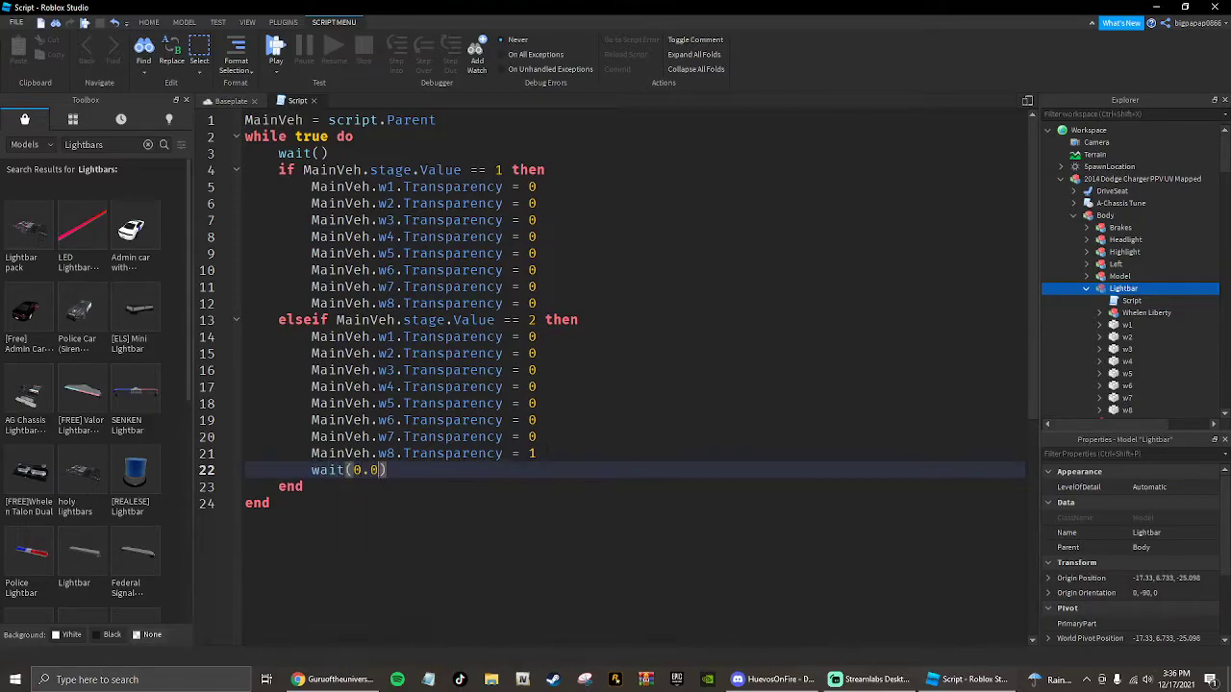
pyautogui.write('8')
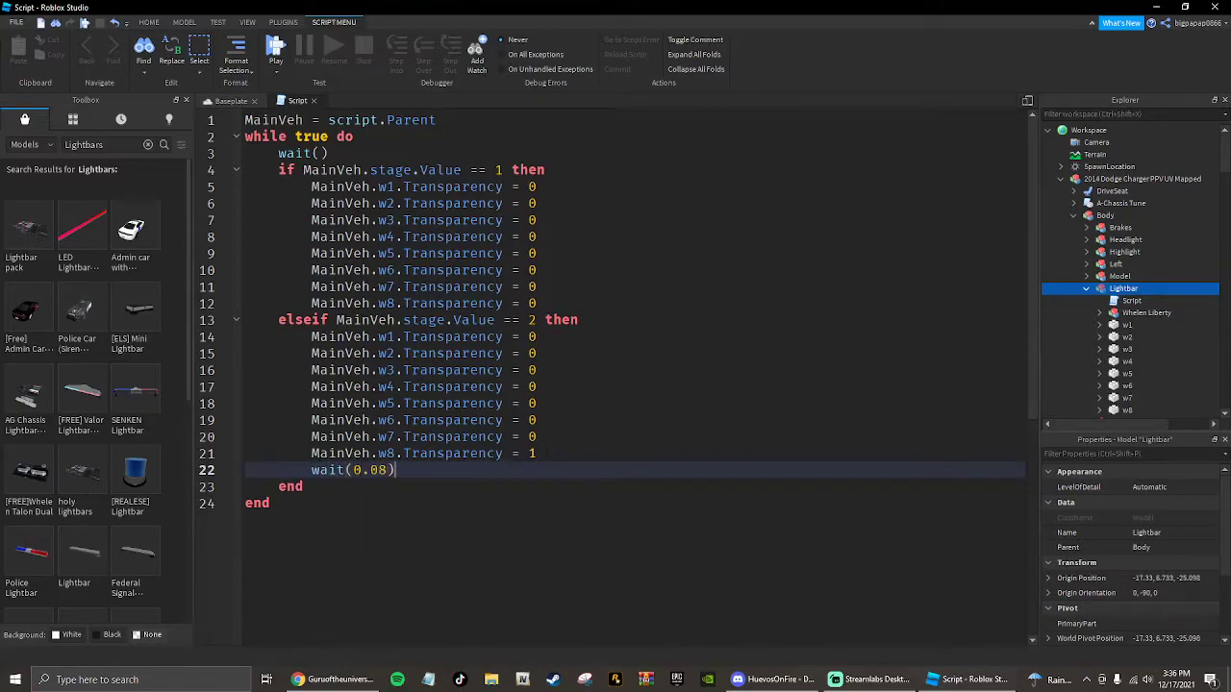
pyautogui.moveTo(312, 335); pyautogui.dragTo(395, 469)
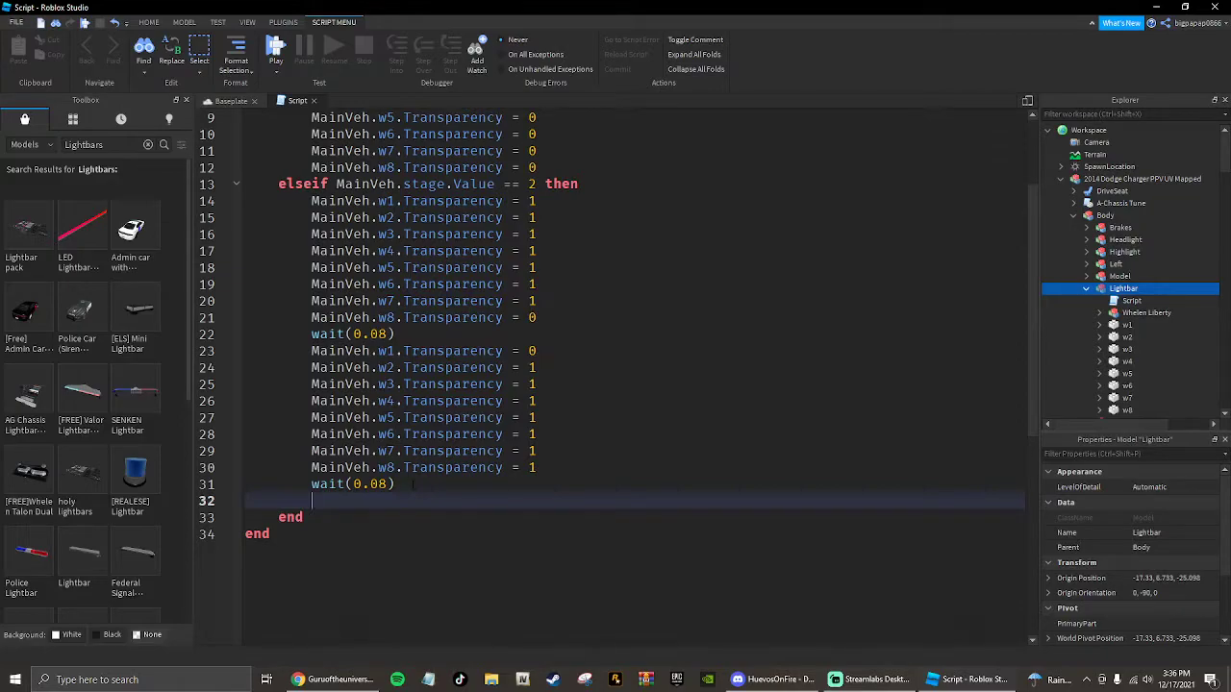
# Add an elseif stage.Value == 3 block and duplicate the flash lines into it
pyautogui.write('elseigf')
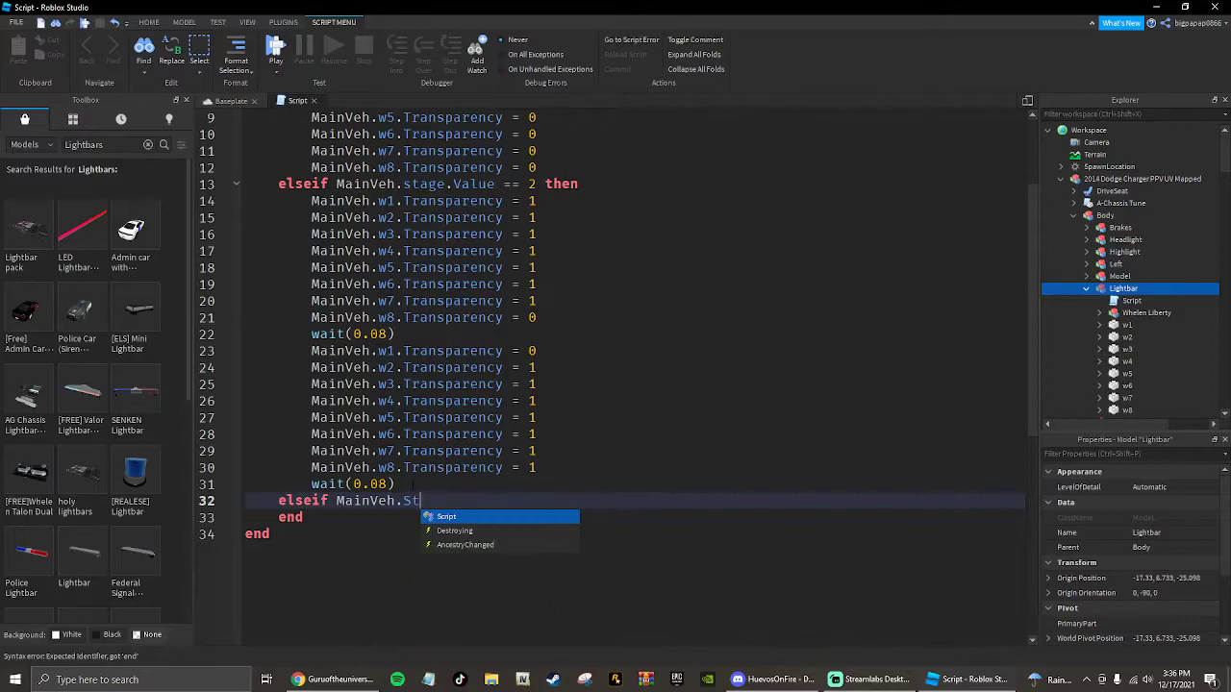
pyautogui.write('age')
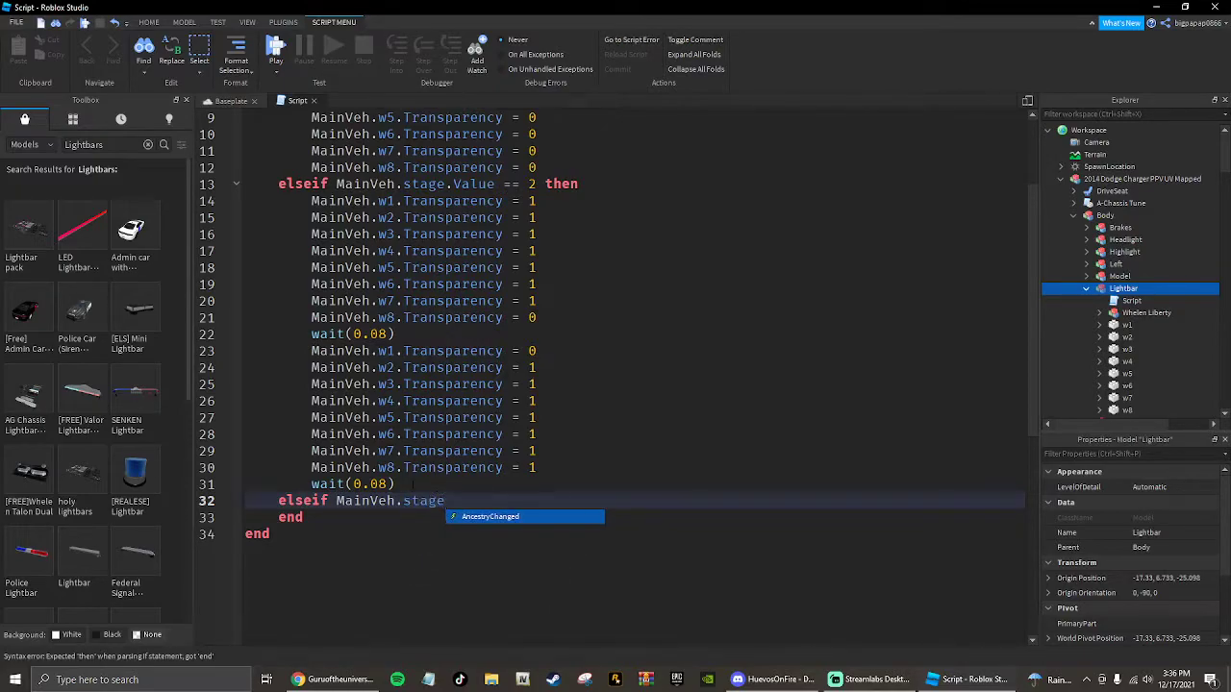
pyautogui.write('.Value =')
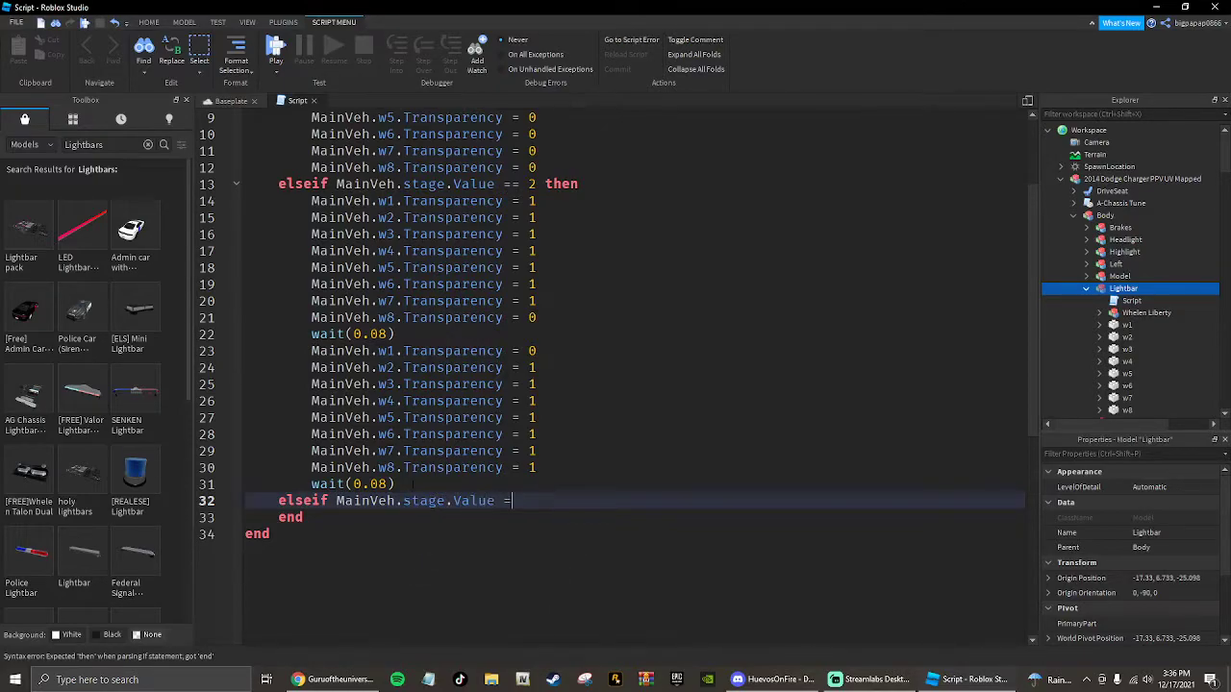
pyautogui.write('== 3 then')
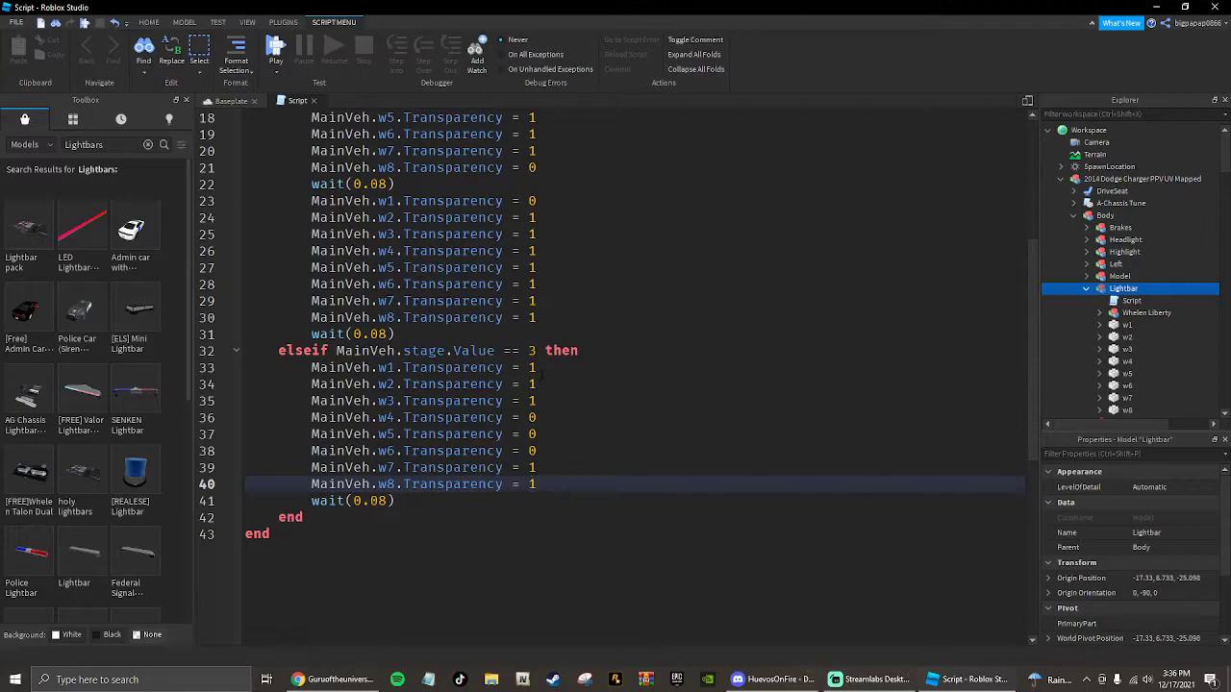
pyautogui.moveTo(312, 367); pyautogui.dragTo(394, 500)
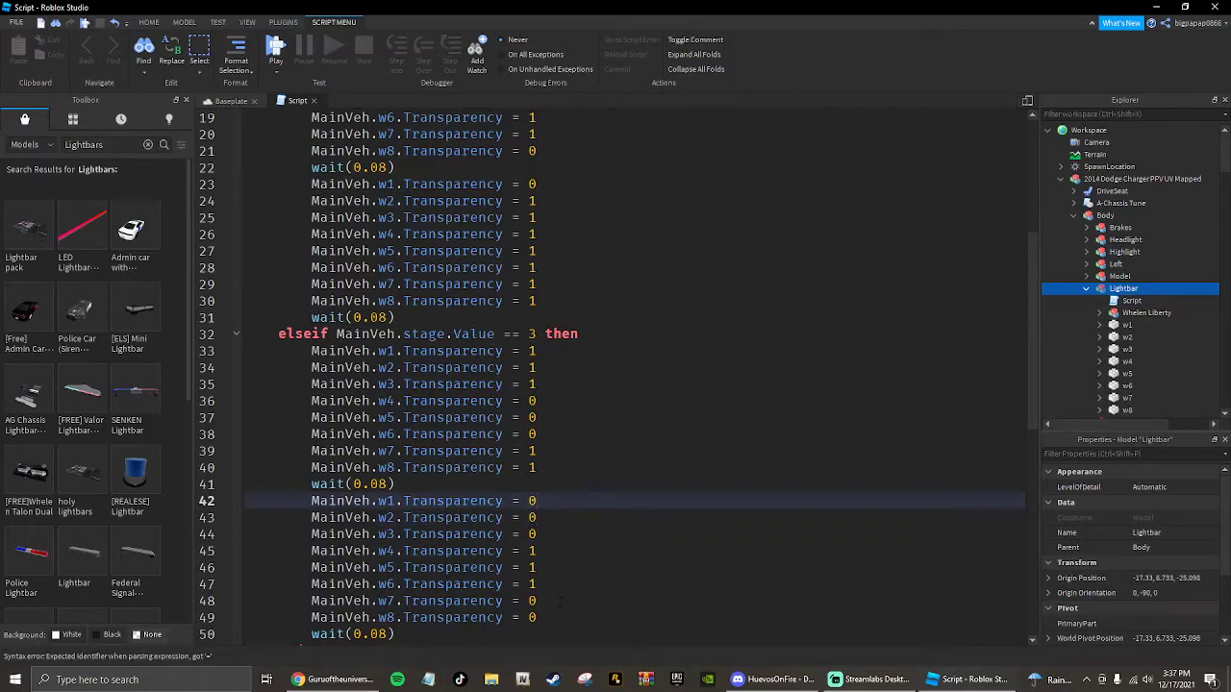
# Add the else fallback flash block with wait(0.08) and return to the 3D scene
pyautogui.scroll(-3)
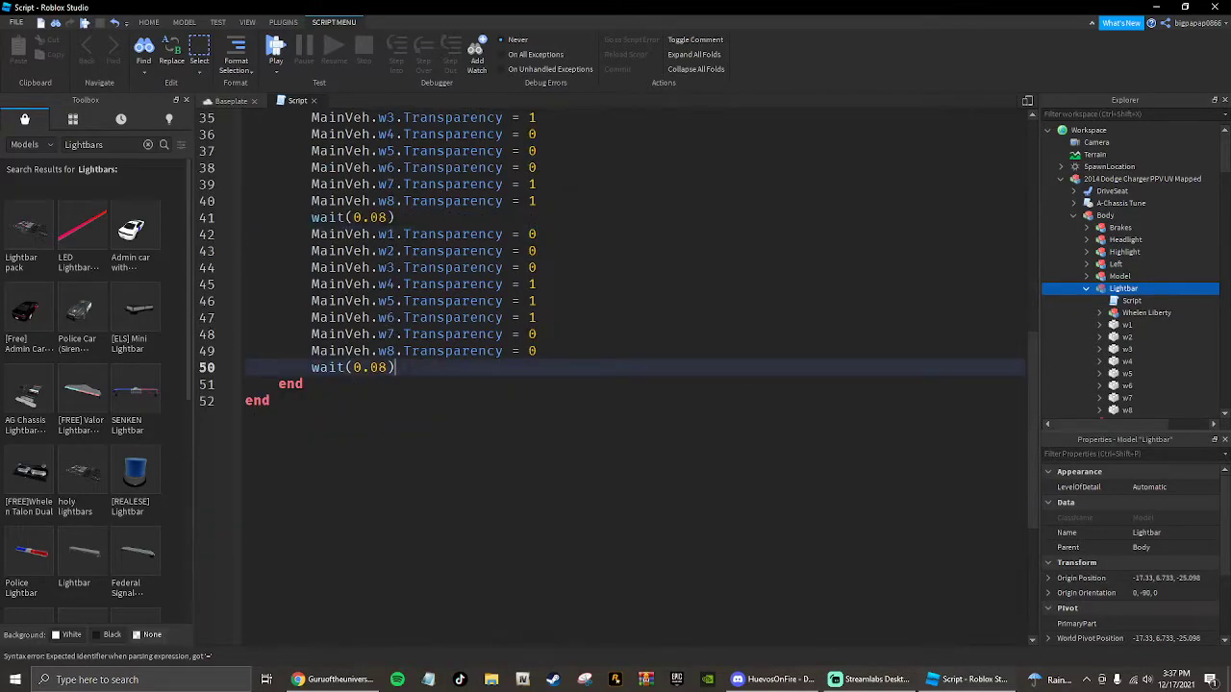
pyautogui.write('elseo')
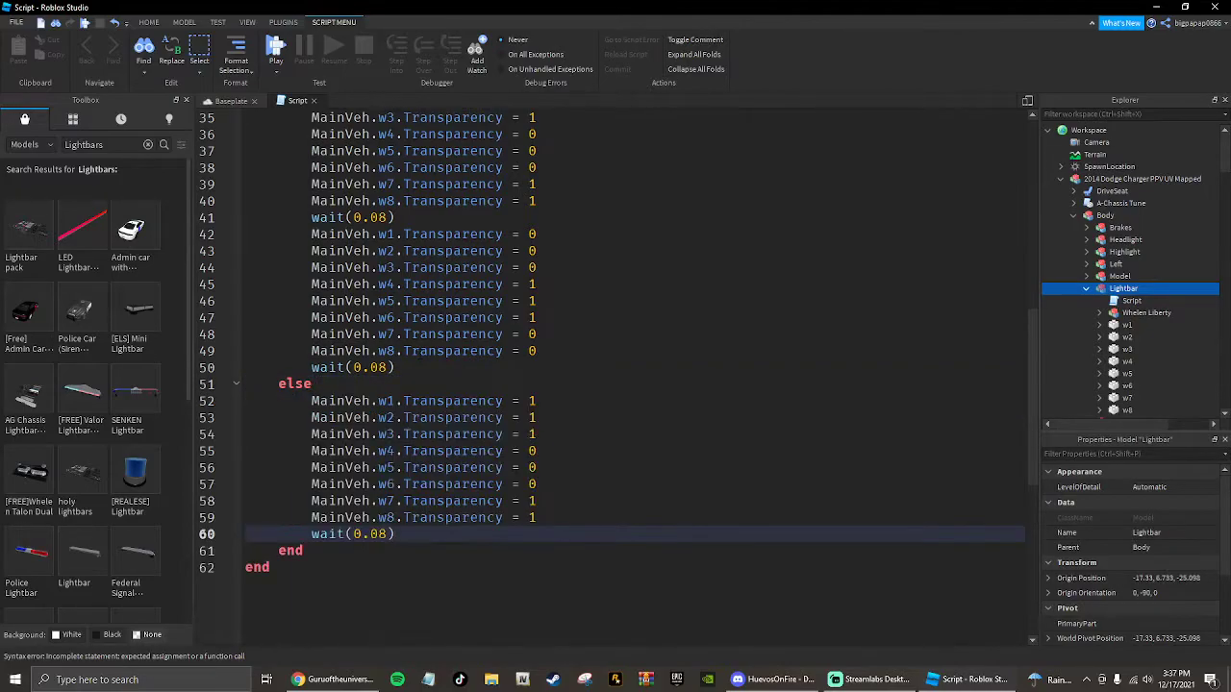
pyautogui.press('BackSpace')
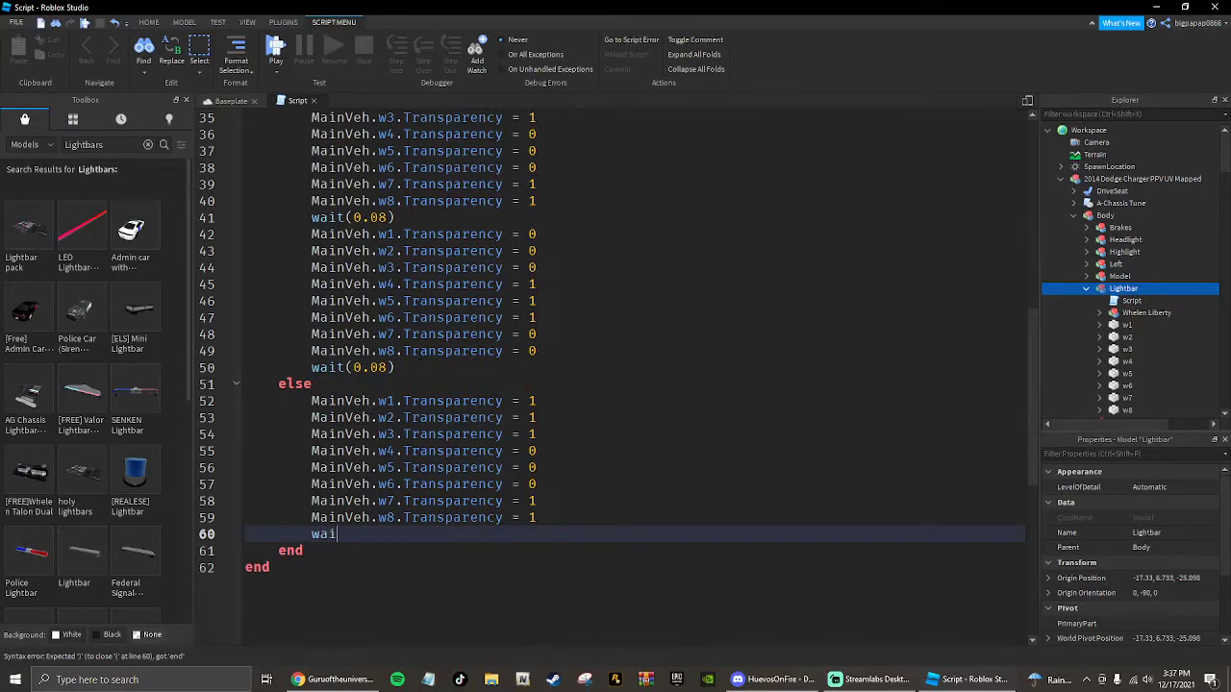
pyautogui.press('BackSpace')
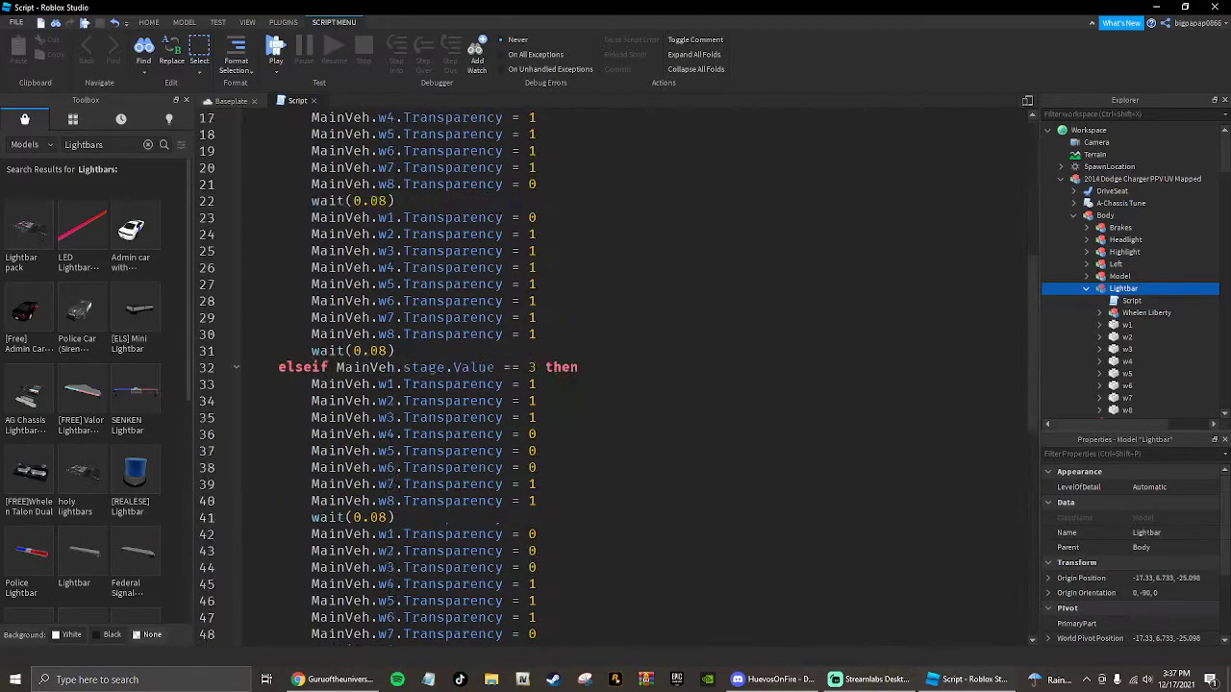
pyautogui.click(231, 100)
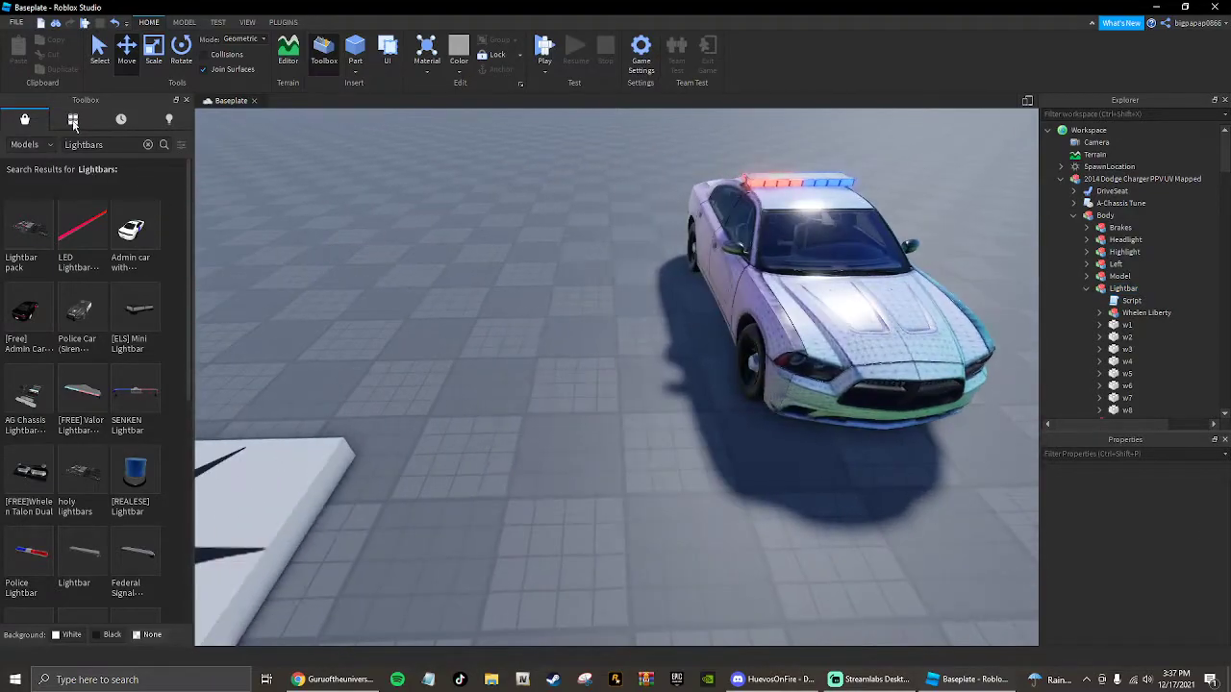
# Insert the 2019 Chevy Tahoe from My Models and expand its contents in Explorer
pyautogui.click(73, 119)
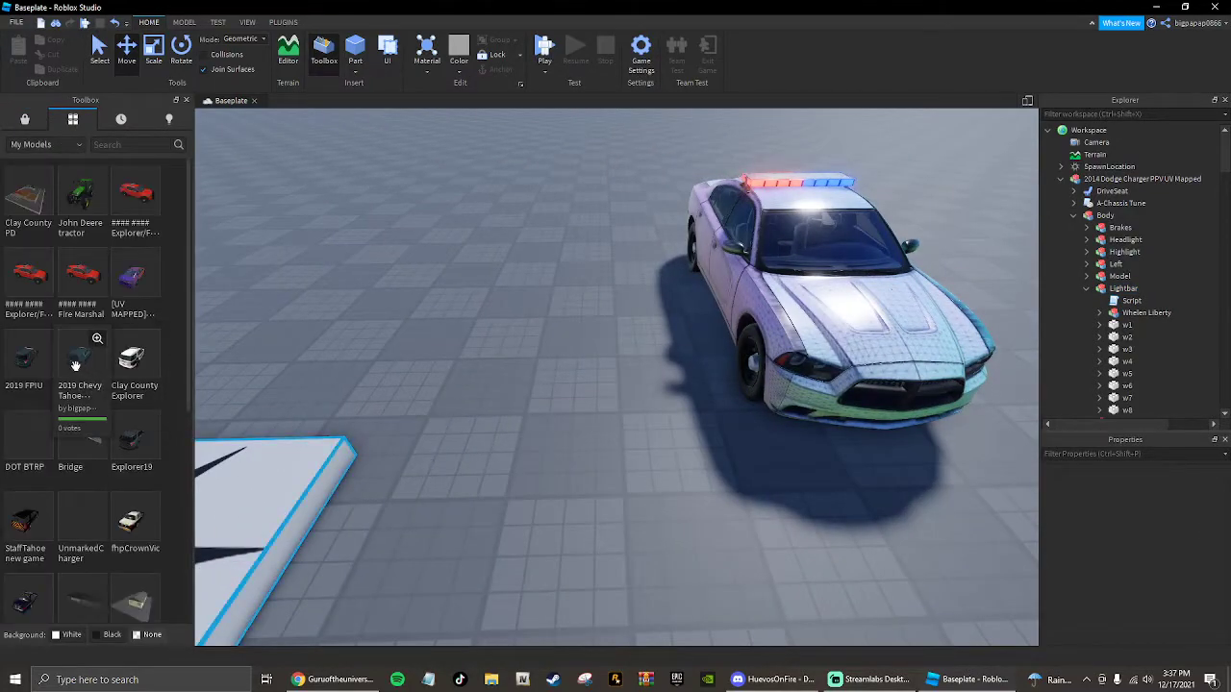
pyautogui.click(81, 360)
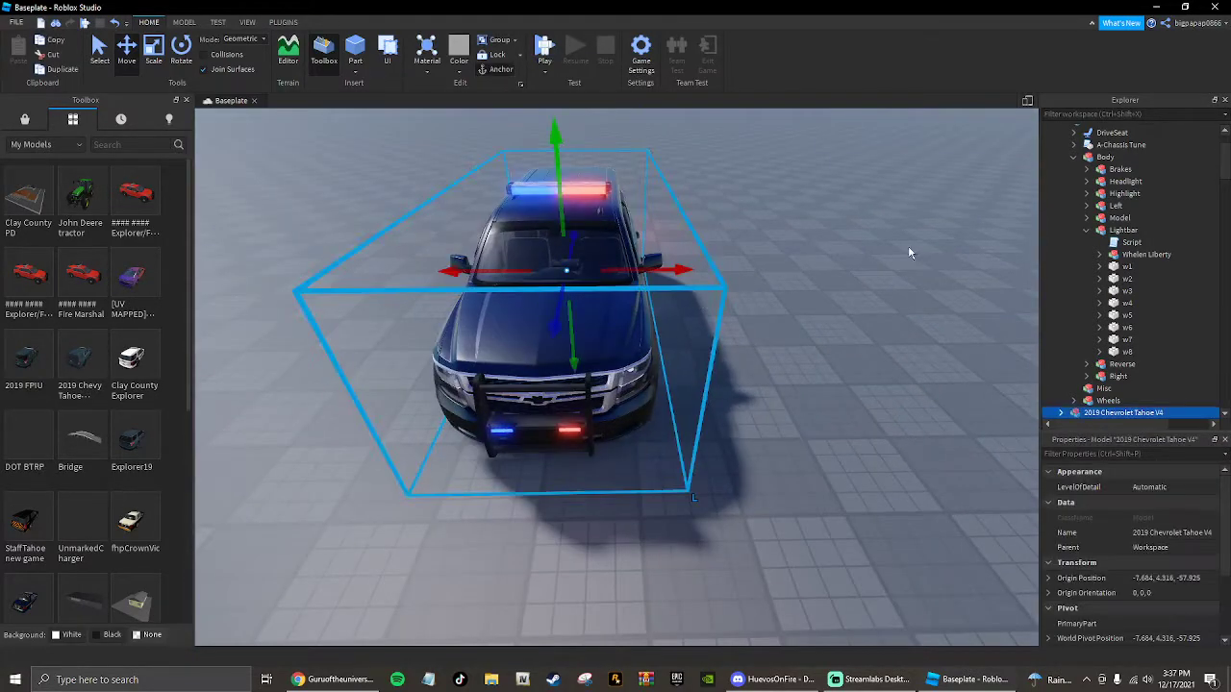
pyautogui.click(1062, 227)
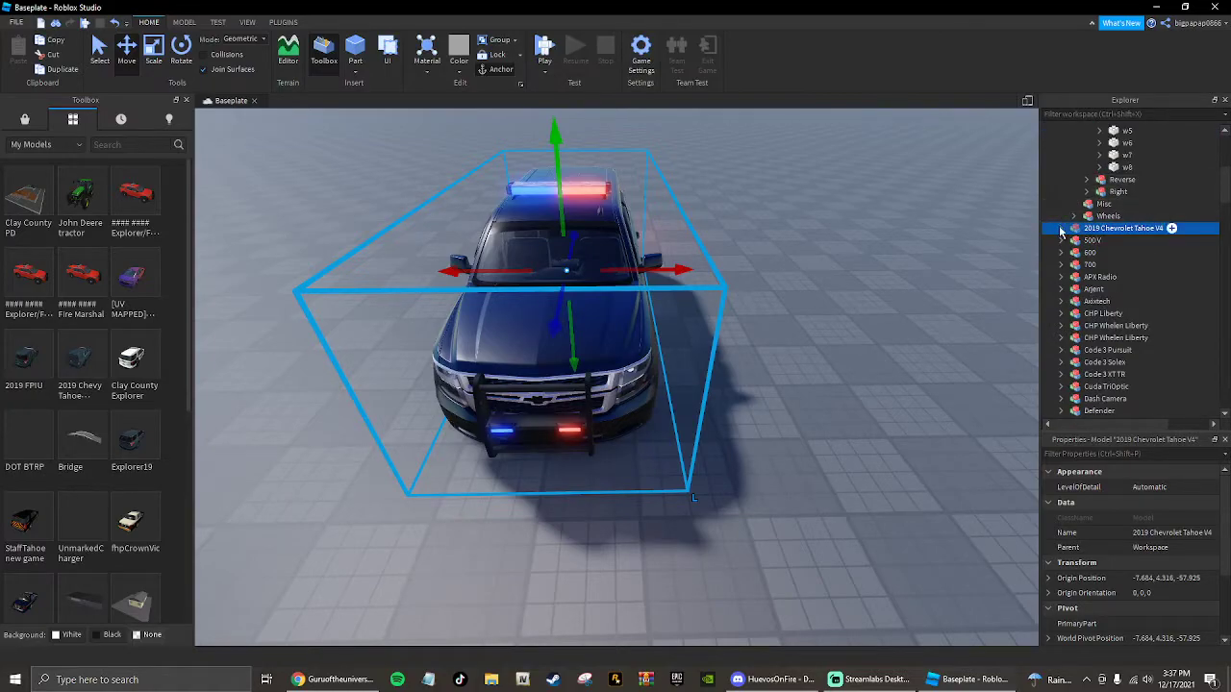
pyautogui.click(1062, 227)
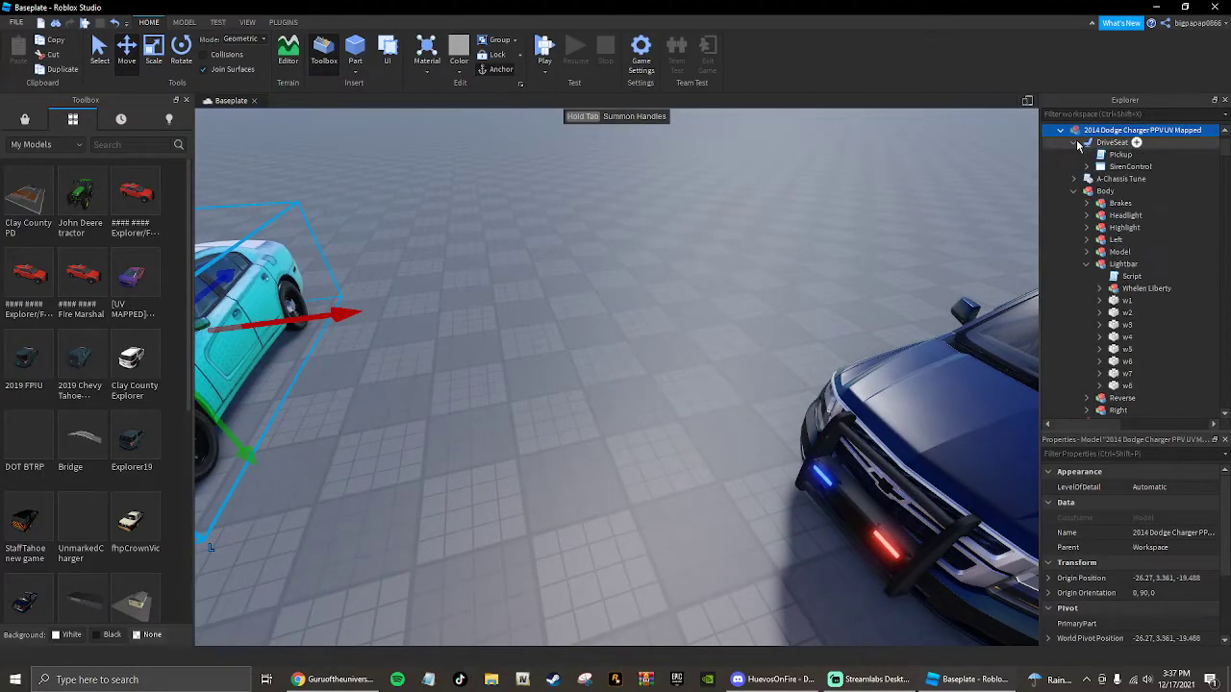
# Copy the Tahoe lightbar's Strobes, stage and RemoteEvent items into the Charger's Lightbar
pyautogui.click(1085, 142)
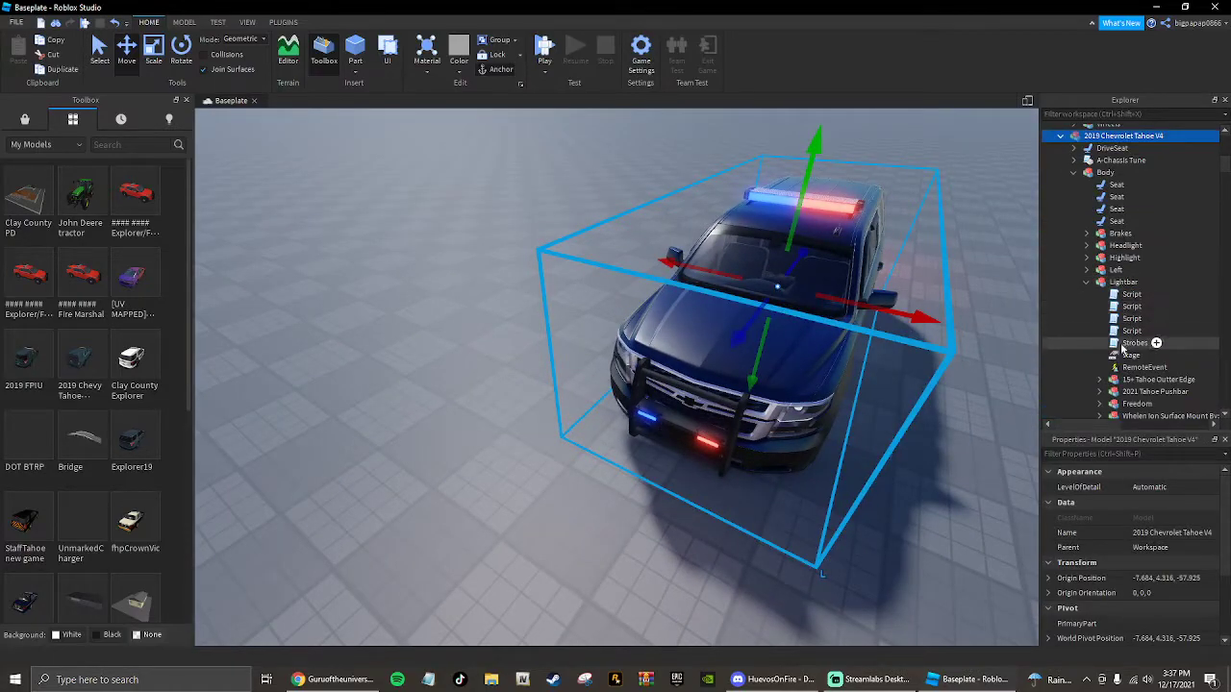
pyautogui.click(1134, 342)
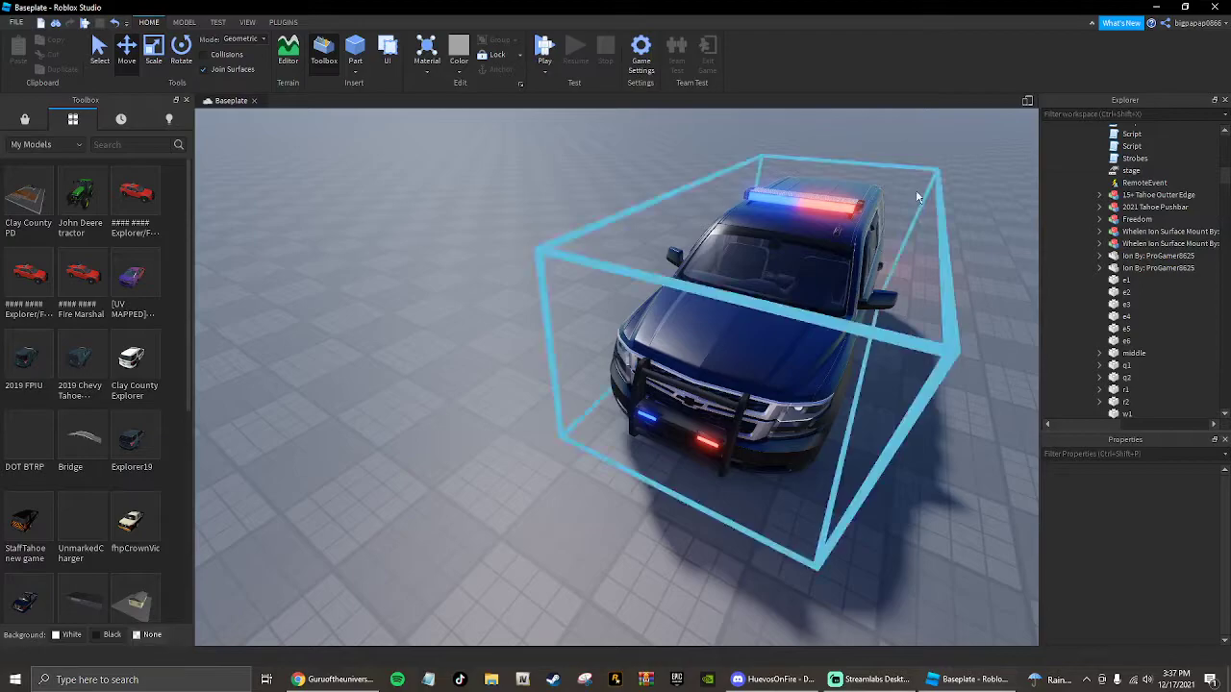
pyautogui.click(1135, 157)
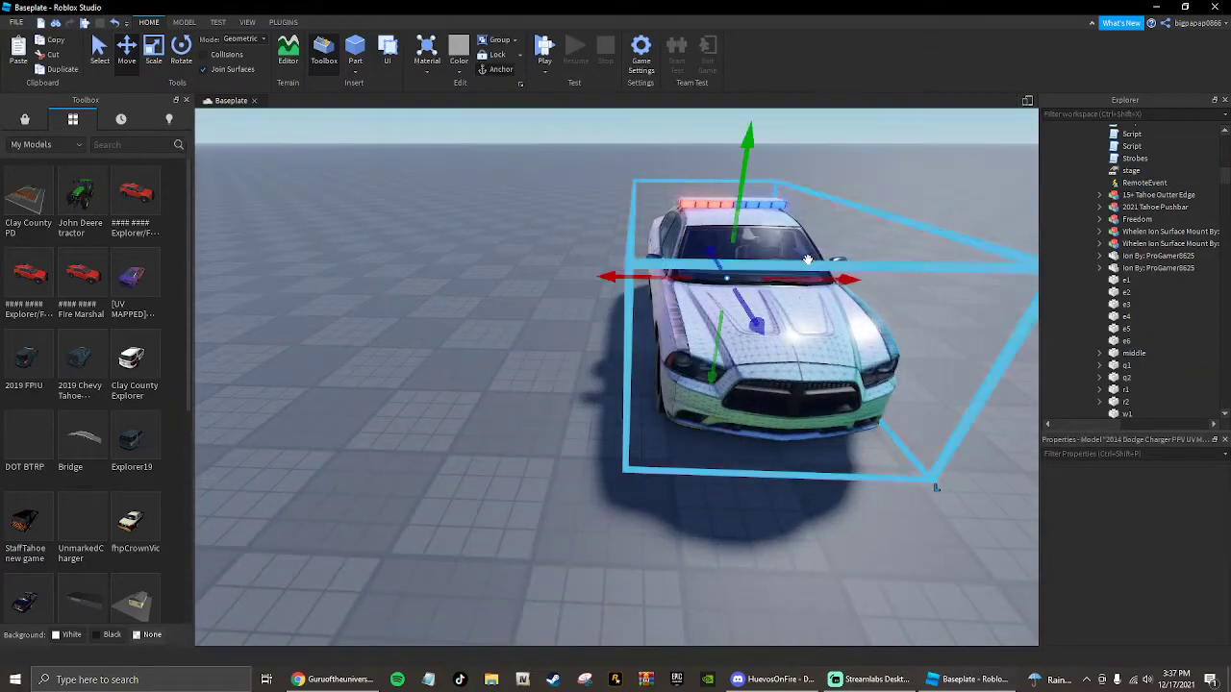
pyautogui.rightClick(1131, 238)
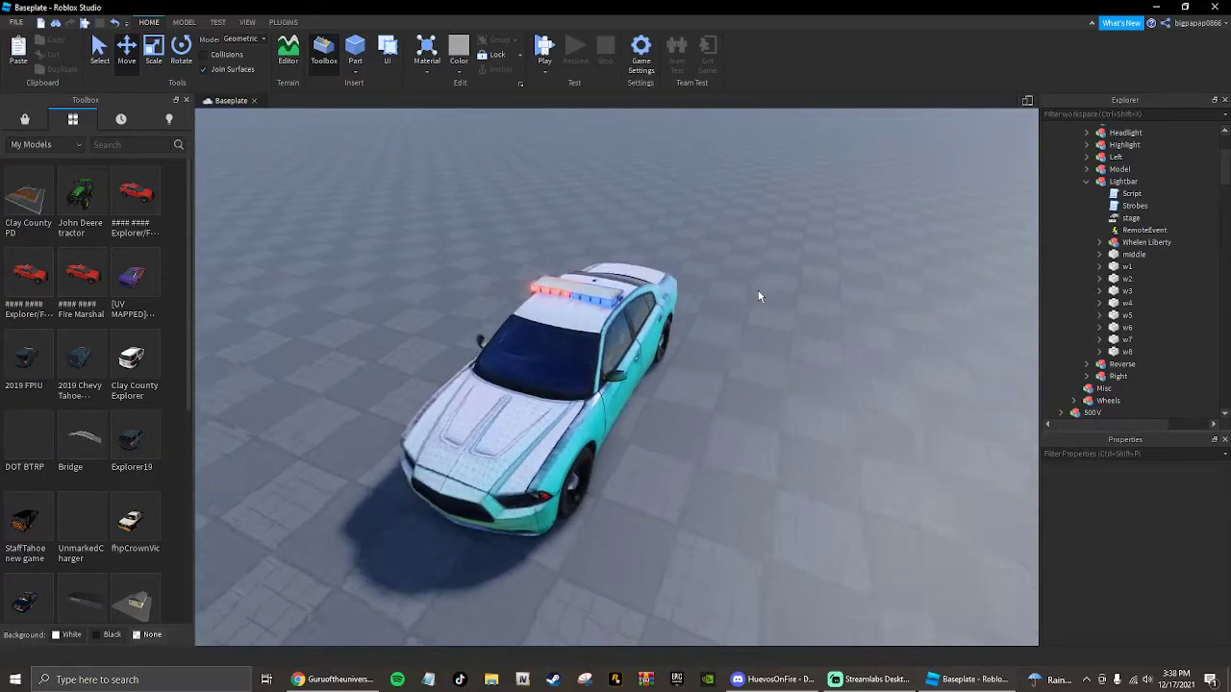
# Start a play test seated in the Charger
pyautogui.click(1123, 266)
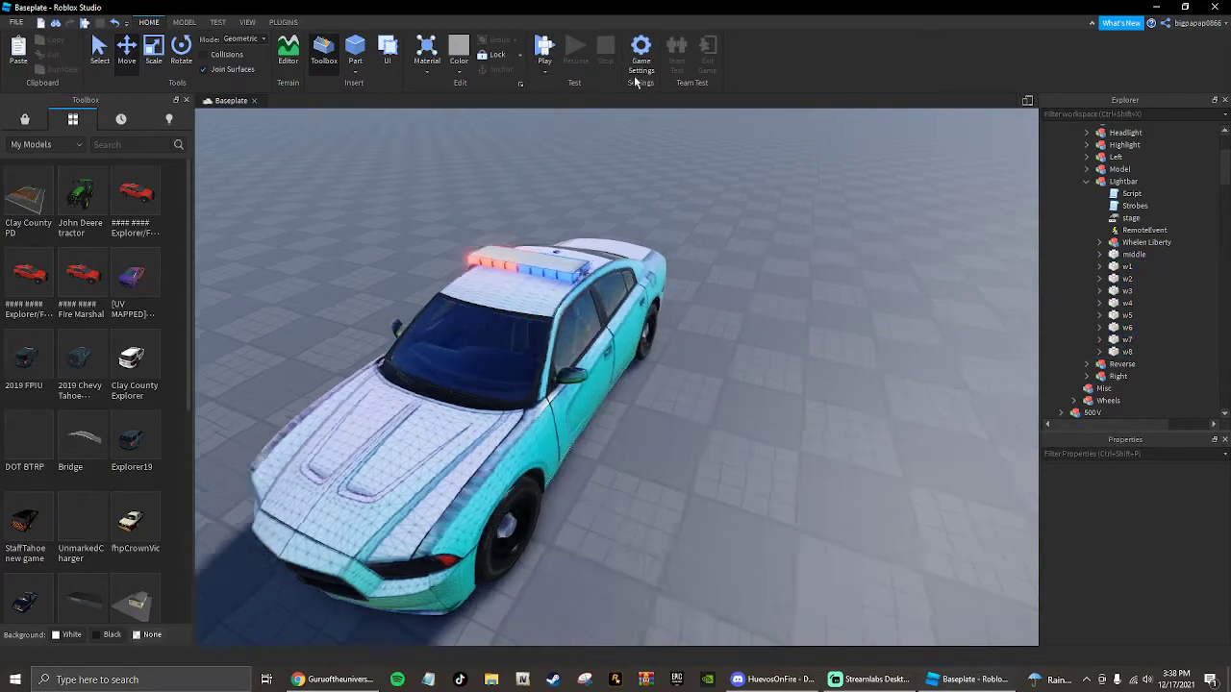
pyautogui.click(543, 46)
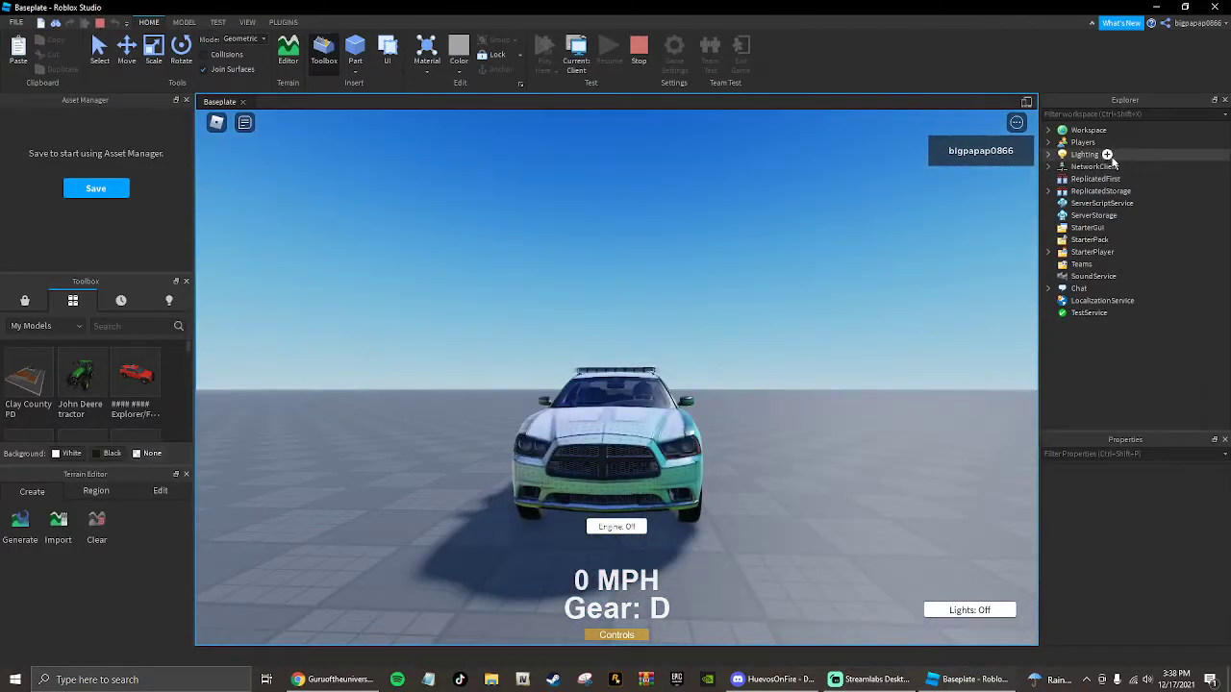
# Adjust Bloom Size and Threshold, then set Lighting TimeOfDay to 00:00:00 for night
pyautogui.click(1050, 154)
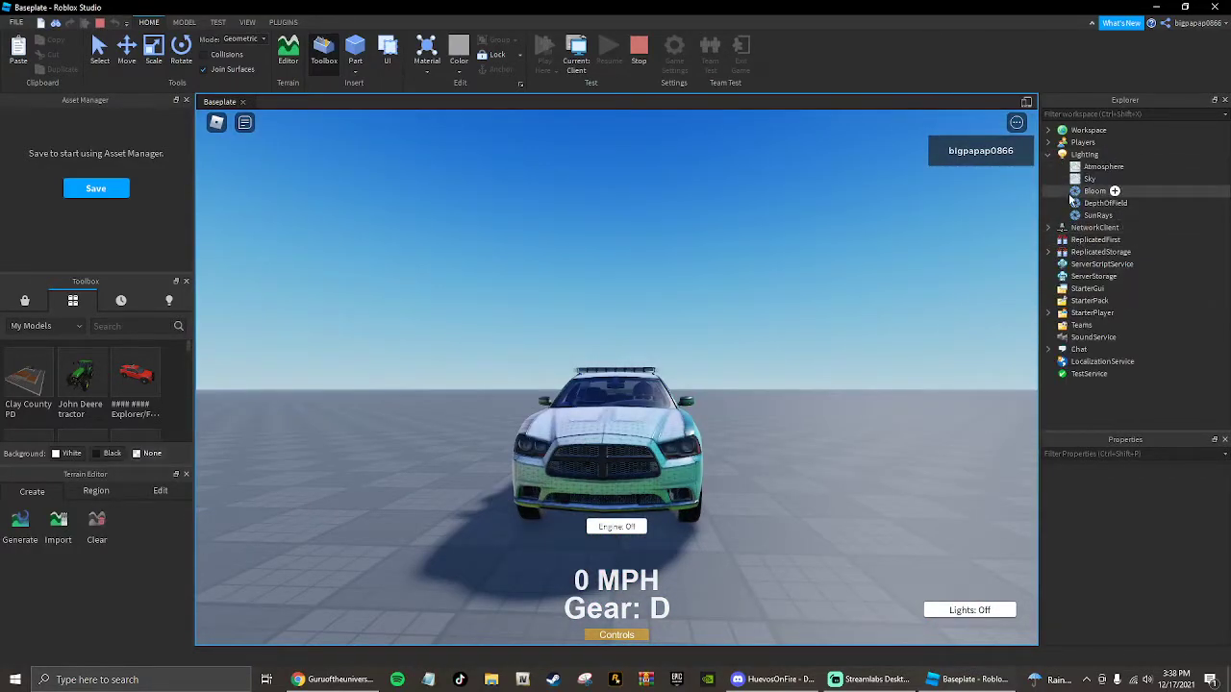
pyautogui.click(1093, 190)
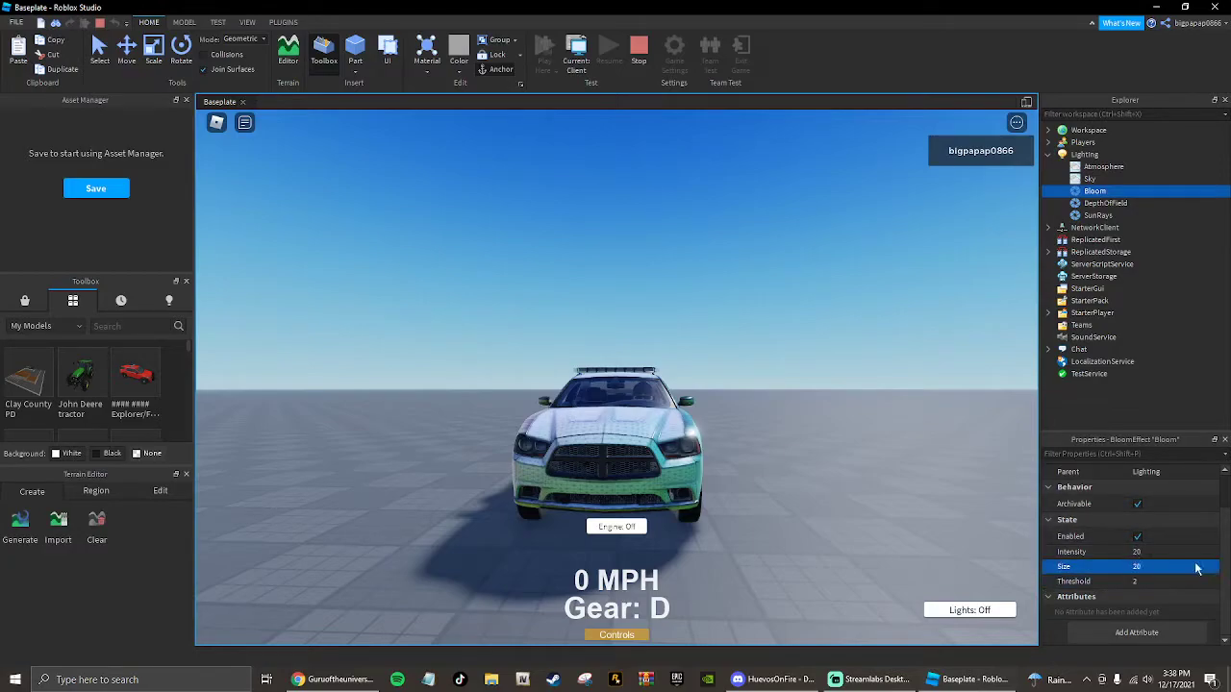
pyautogui.click(1150, 581)
pyautogui.write('1.1')
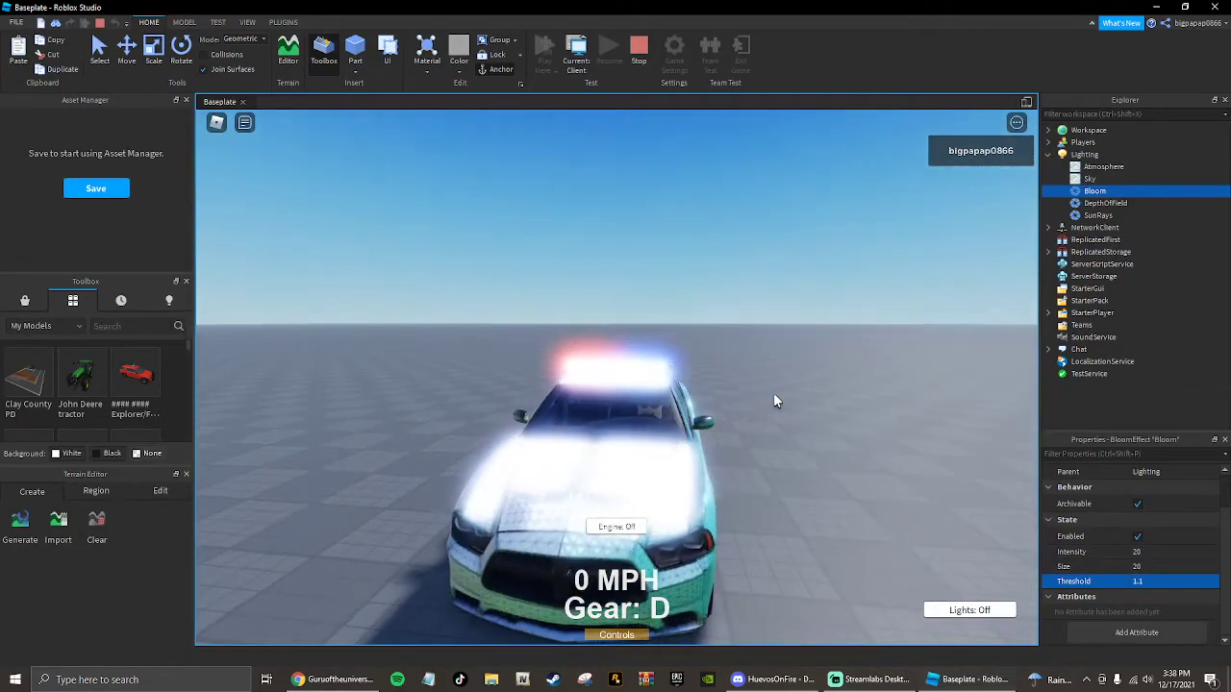
pyautogui.click(1089, 143)
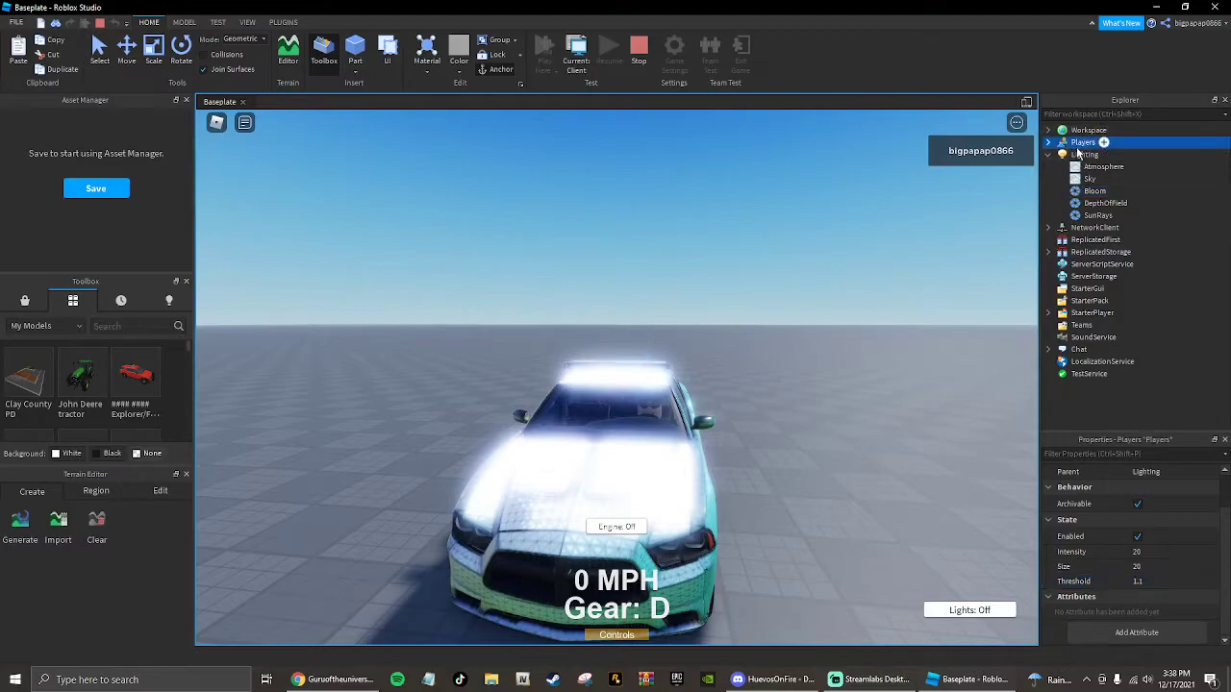
pyautogui.click(1084, 154)
pyautogui.write('05:00:00')
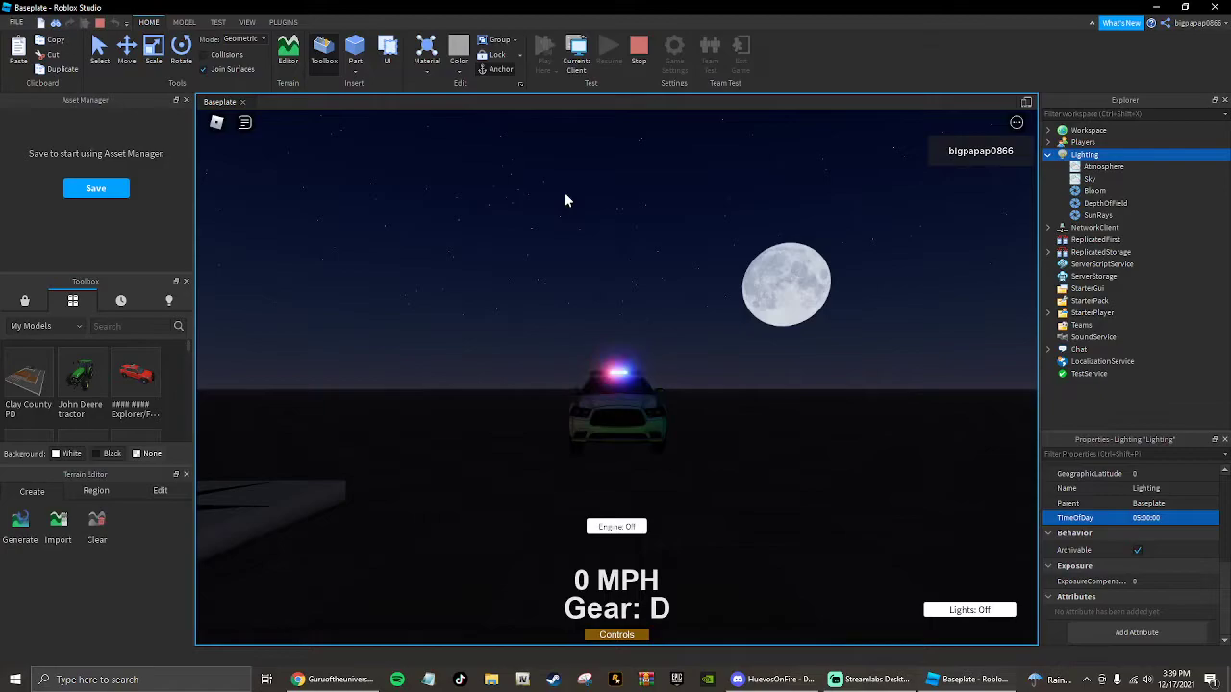
pyautogui.moveTo(845, 284)
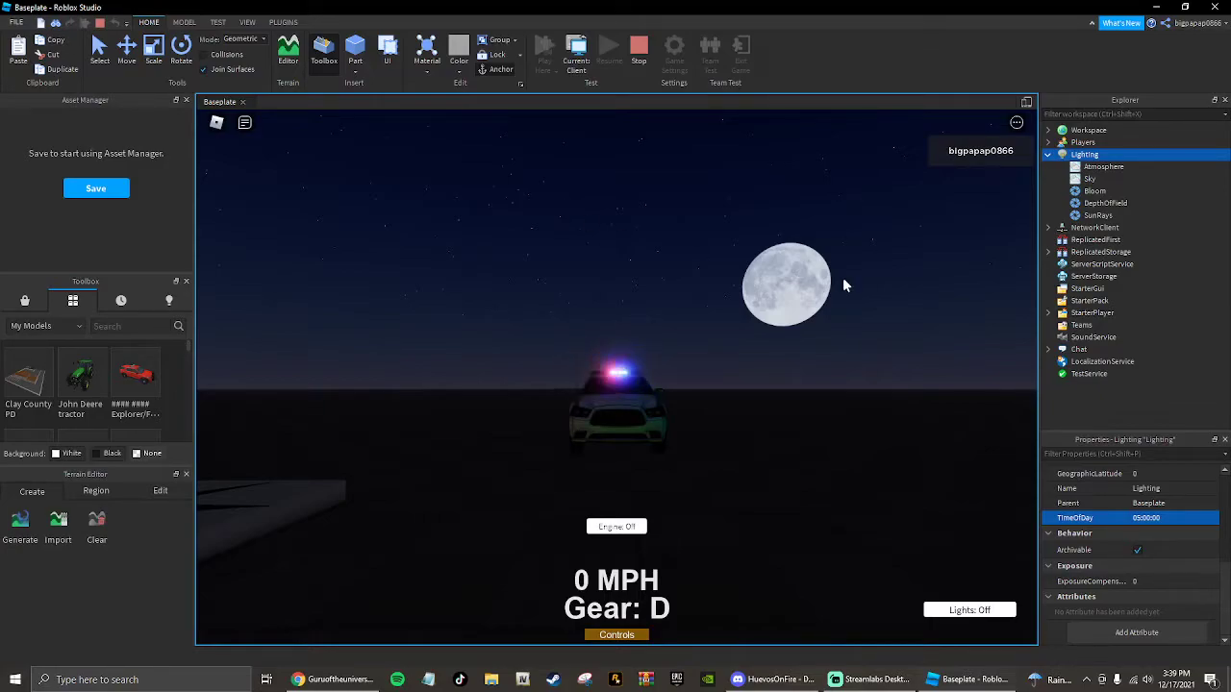